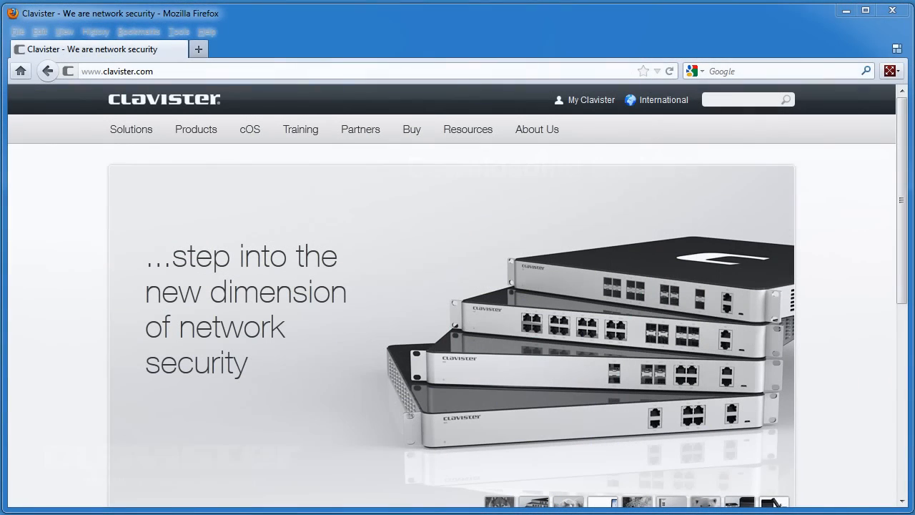
Sign in to the My Clavister account and reach its Downloads area
click(591, 101)
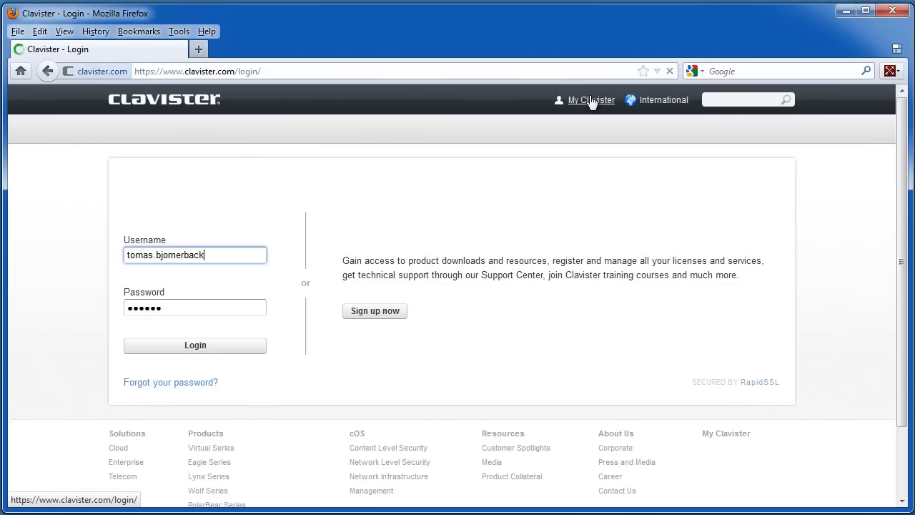
click(195, 345)
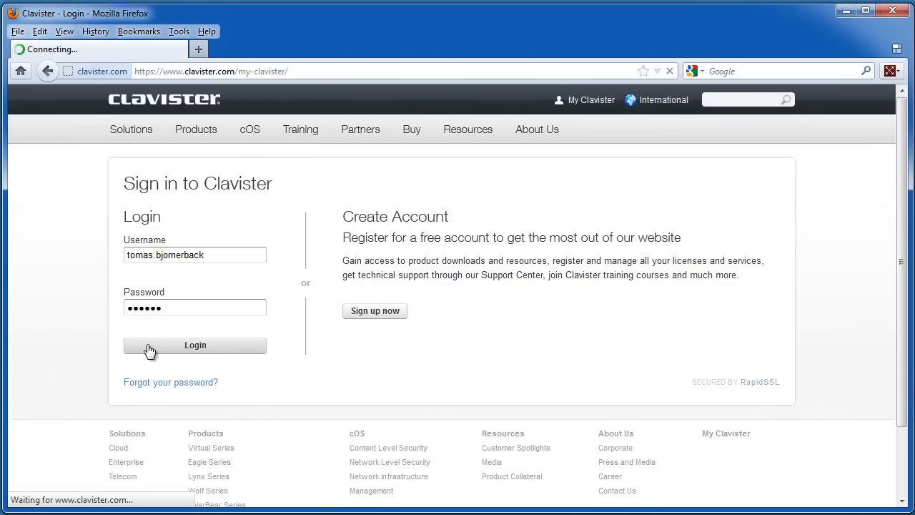
click(194, 345)
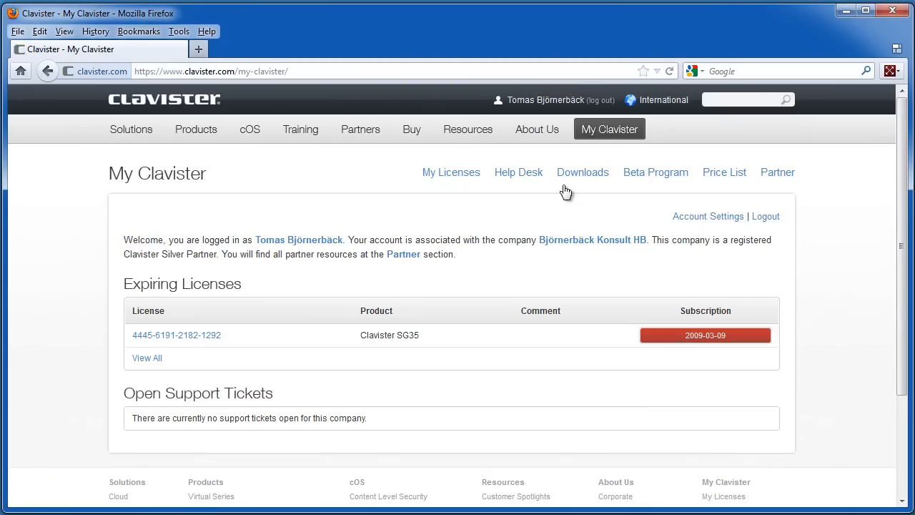
click(582, 171)
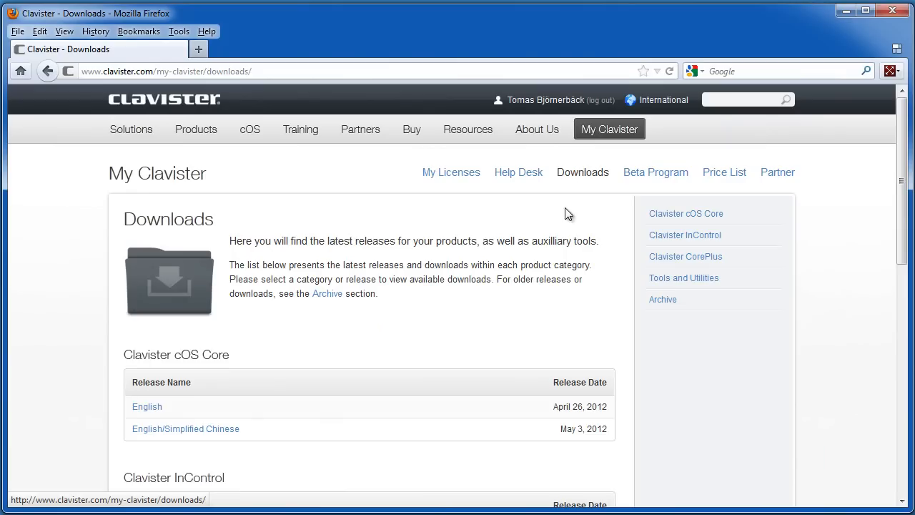
Go to the English cOS Core 10.00.00 release and scroll to its Packages list
click(146, 406)
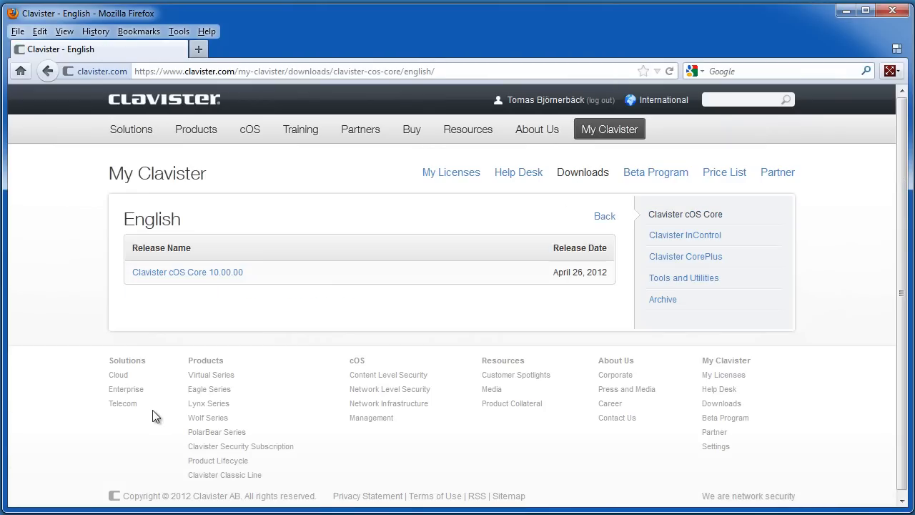
click(185, 271)
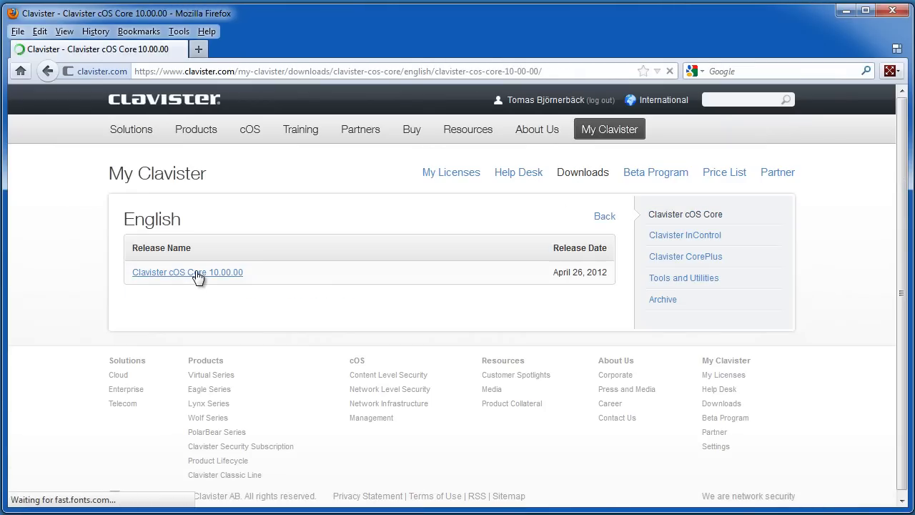
click(188, 272)
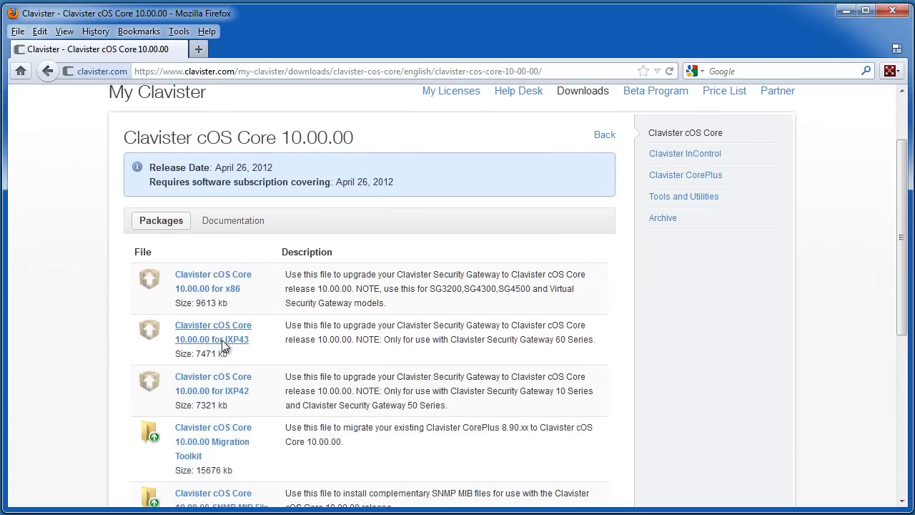
scroll(down, 3)
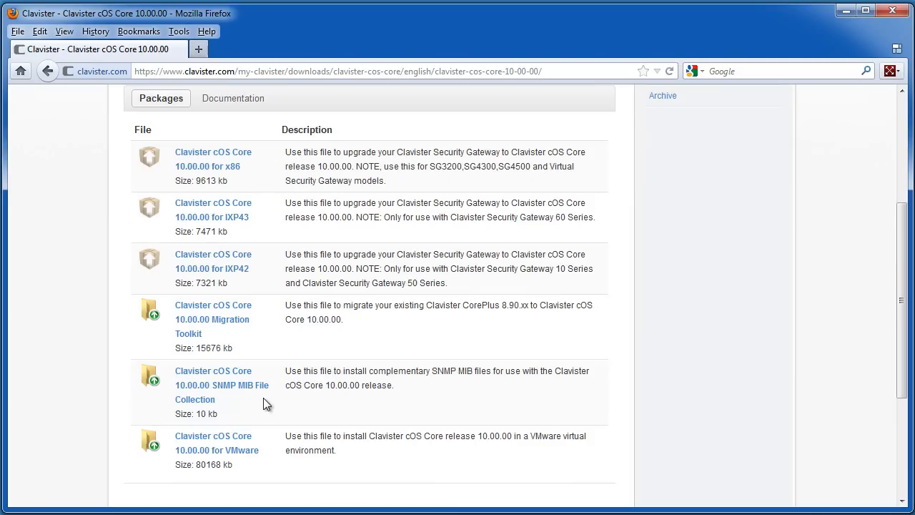
Download 'Clavister cOS Core 10.00.00 for VMware' and save the zip into the VMware folder
click(218, 443)
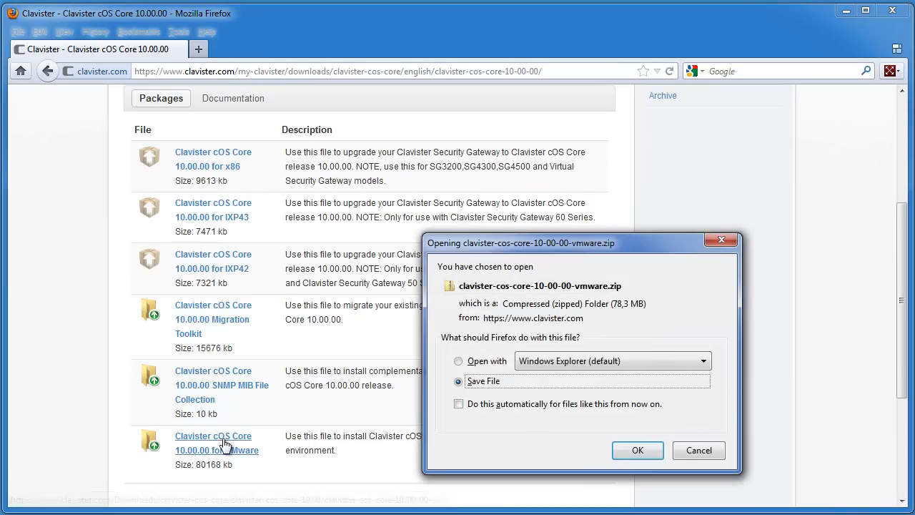
click(636, 449)
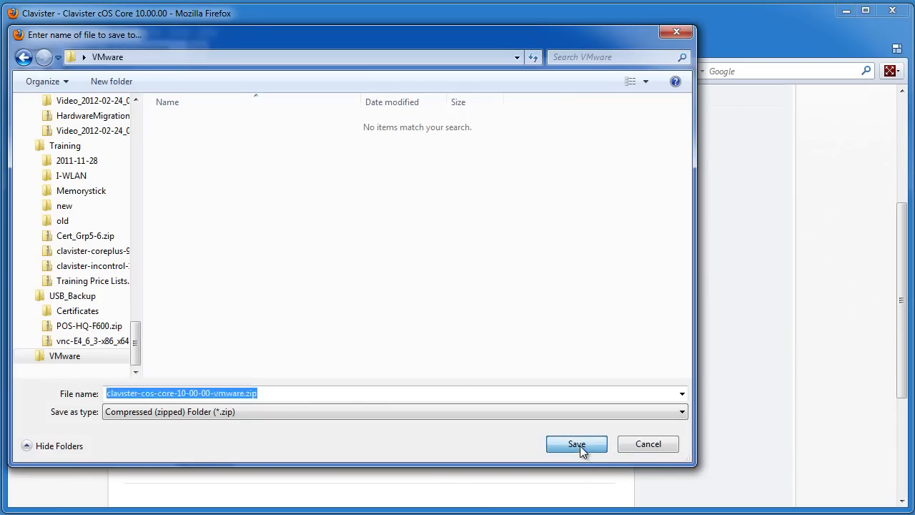
click(576, 444)
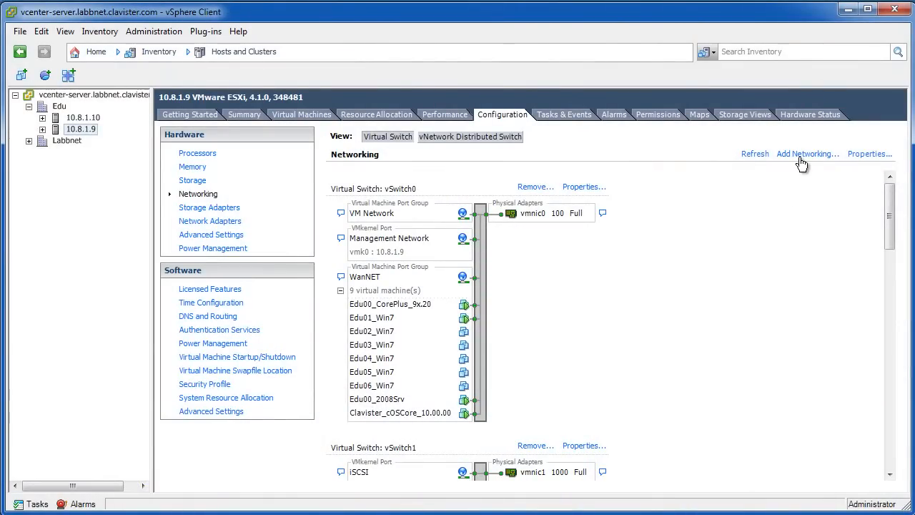
Start Add Networking for a virtual machine network on a new virtual switch
click(807, 154)
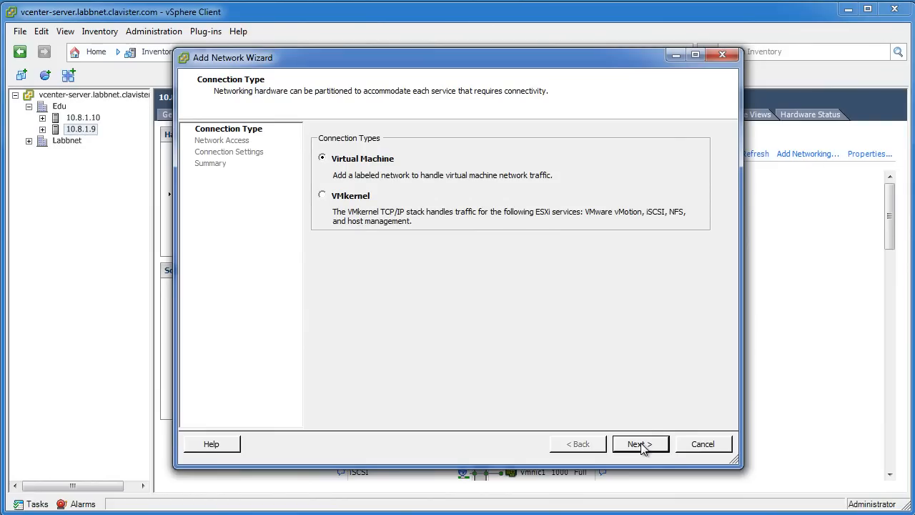
click(635, 443)
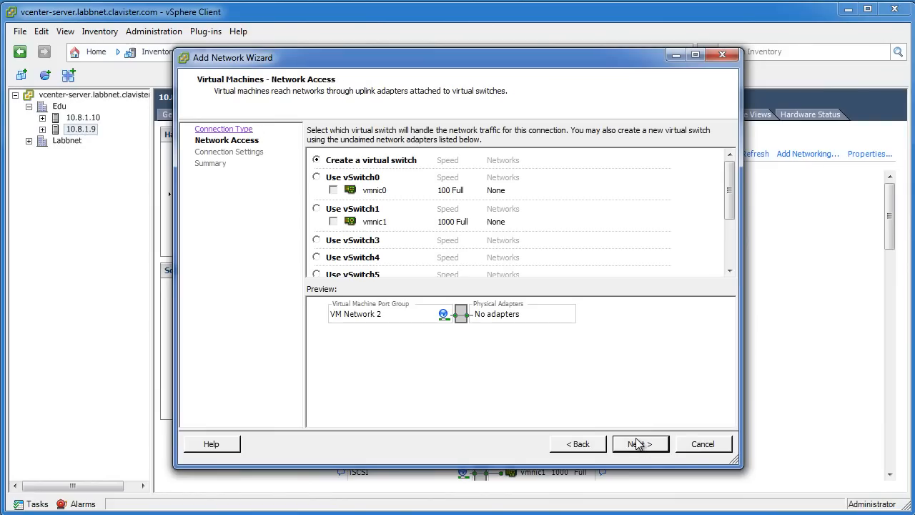
click(635, 444)
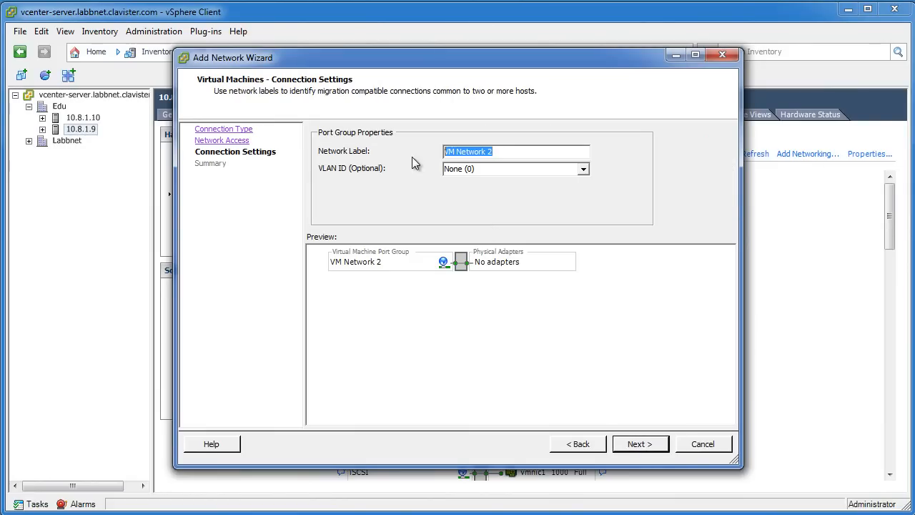
Label the port group LAN on VLAN All (4095) and finish creating the switch
text(LAN)
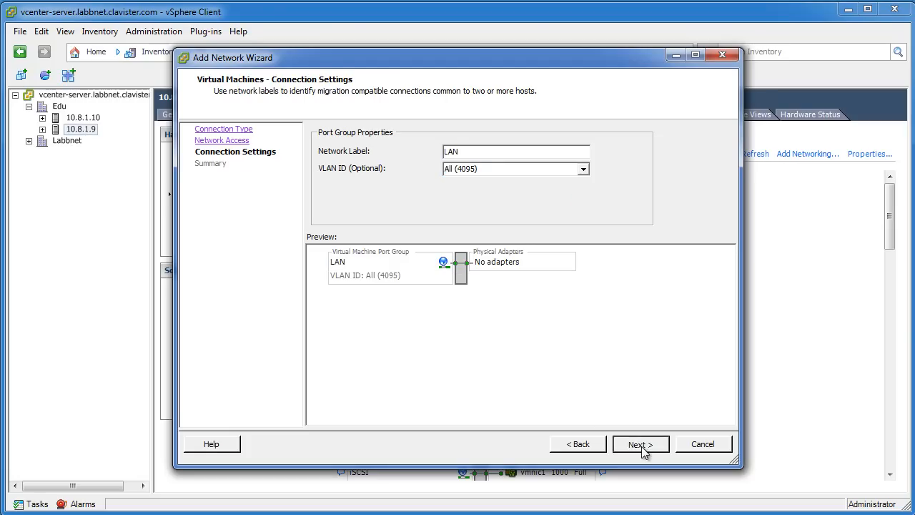
click(640, 444)
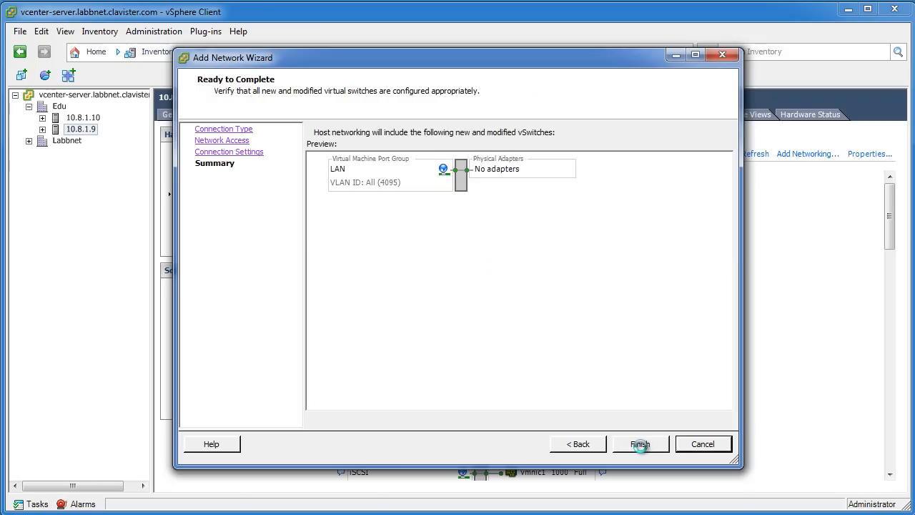
click(639, 444)
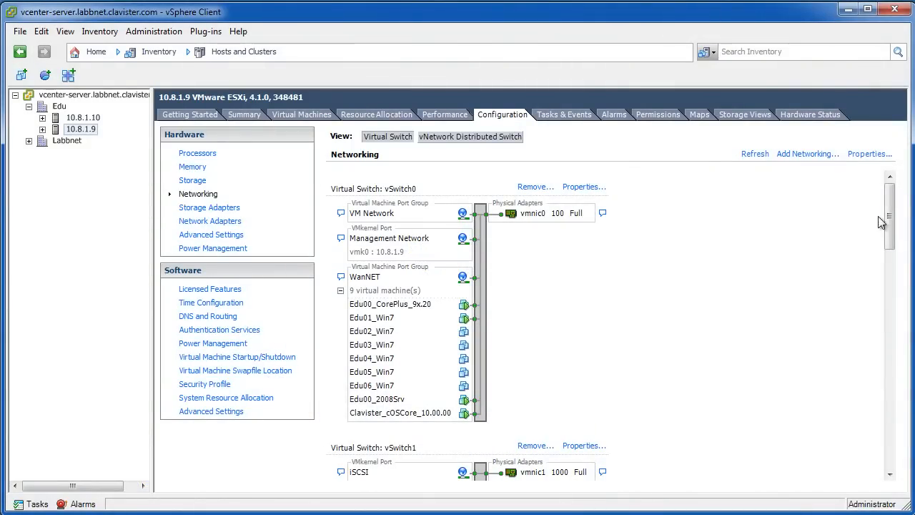
Scroll to vSwitch3 and reach the DMZ port group's Security policy exceptions
scroll(down, 3)
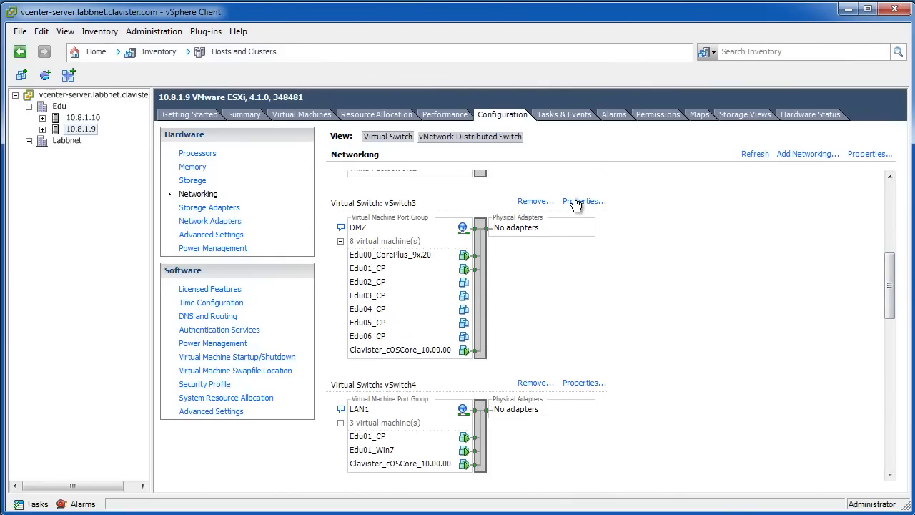
mouse_move(580, 204)
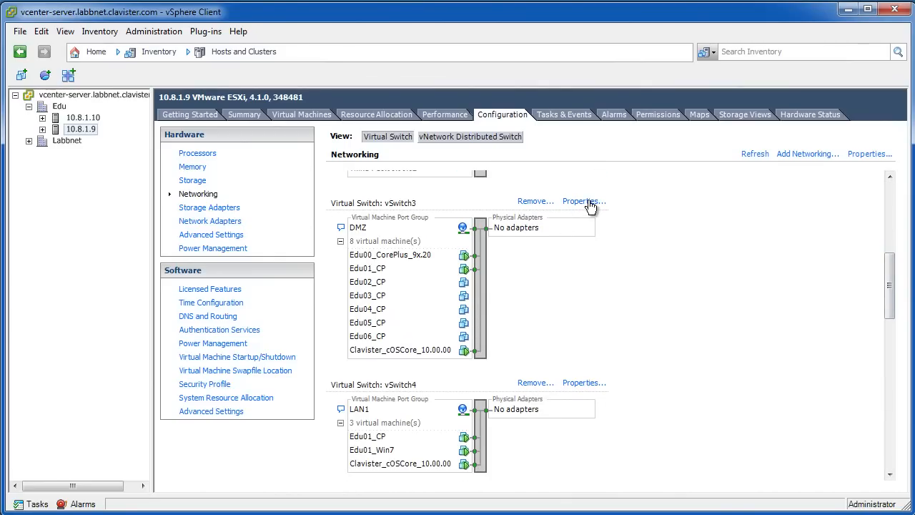
click(580, 201)
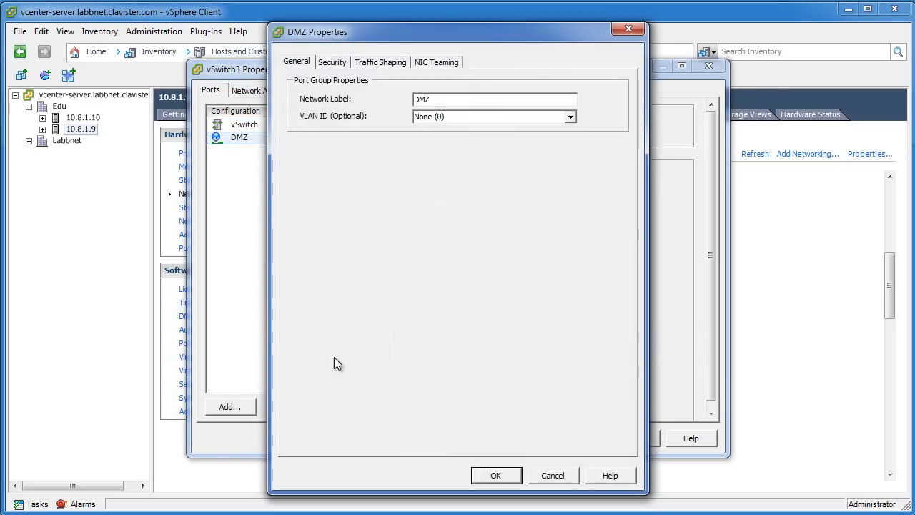
click(332, 62)
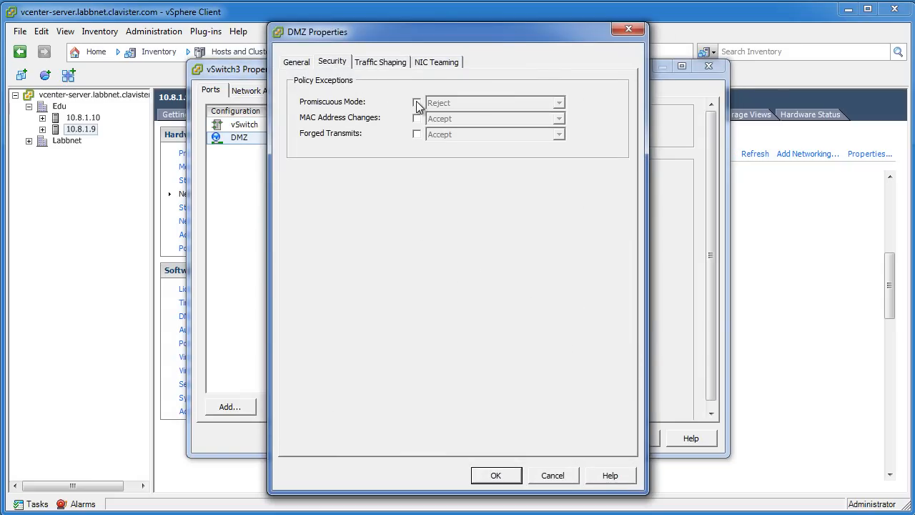
Override promiscuous mode for DMZ to Accept, confirm and close the vSwitch3 settings
click(417, 103)
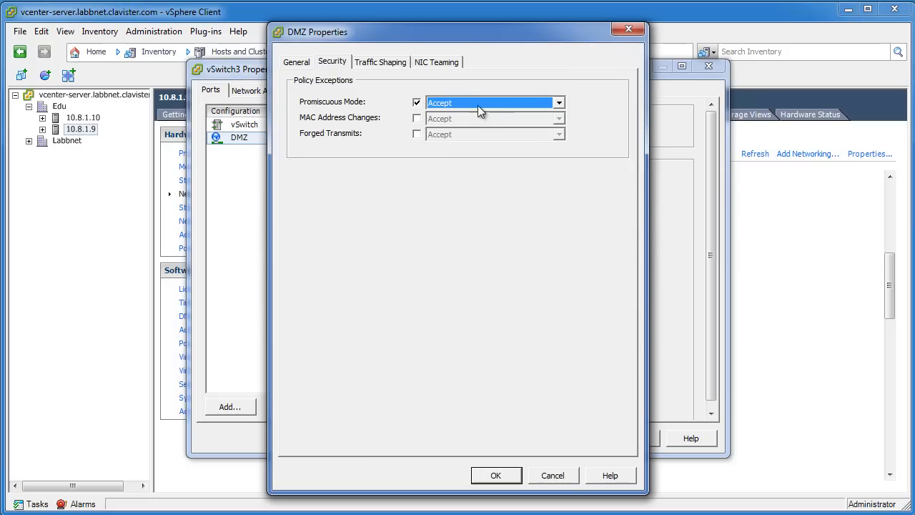
click(496, 474)
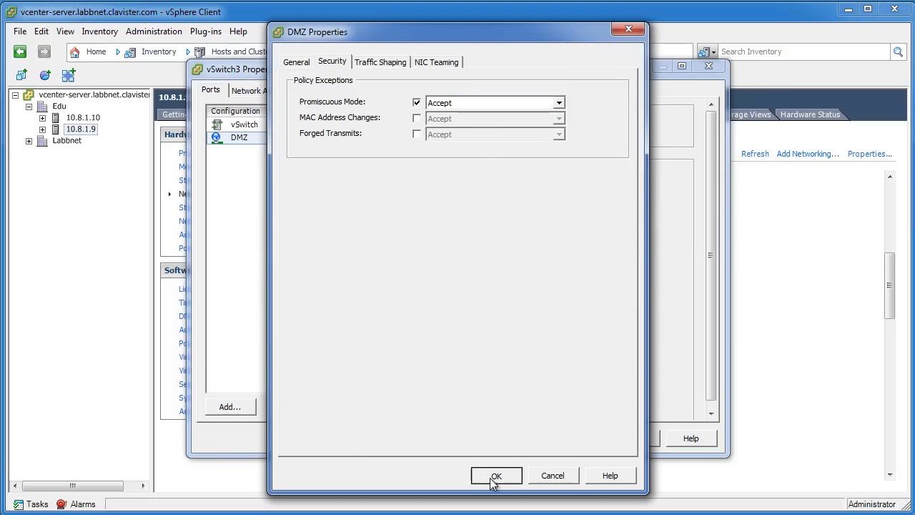
click(496, 475)
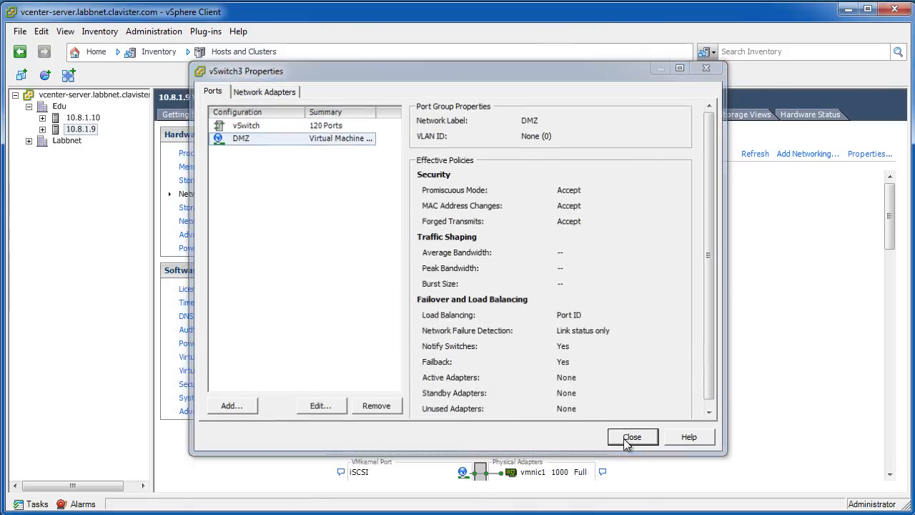
click(632, 438)
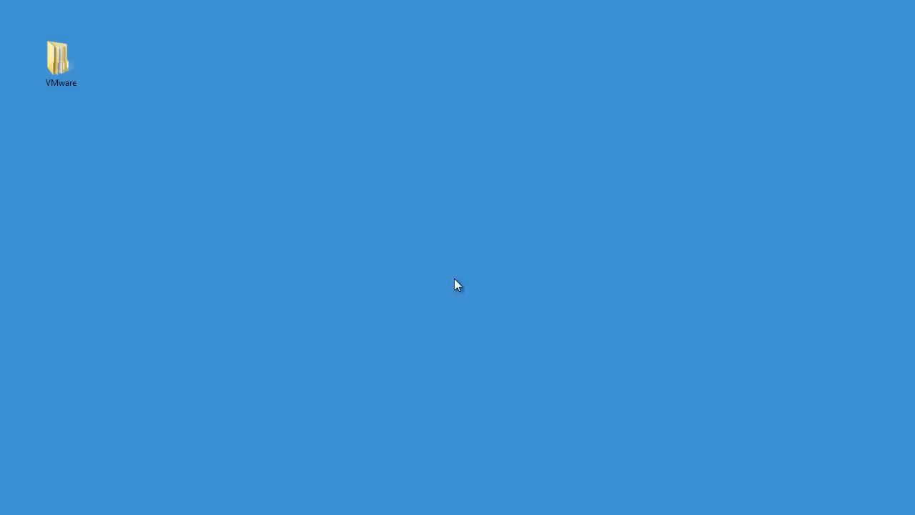
Browse VMware > clavister-cos-core-10-00-00-vmware > Setup and enter an ESX version folder
double_click(57, 58)
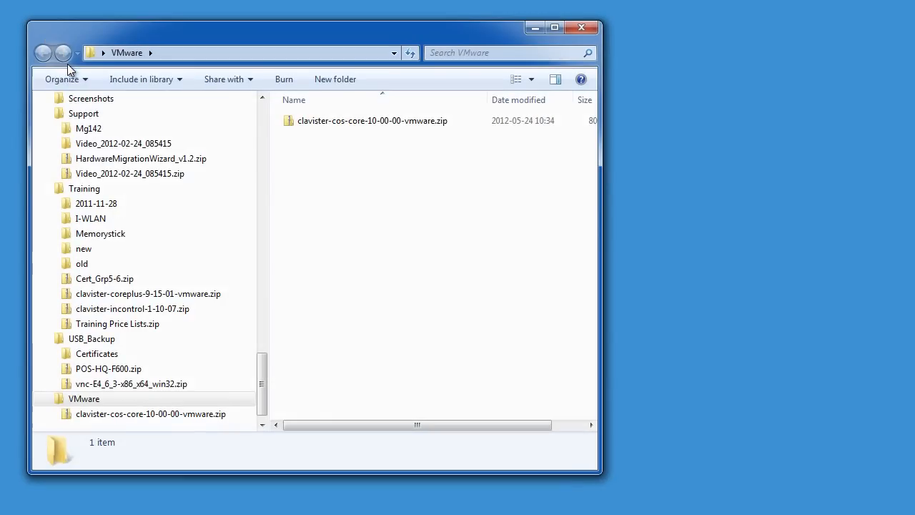
right_click(372, 120)
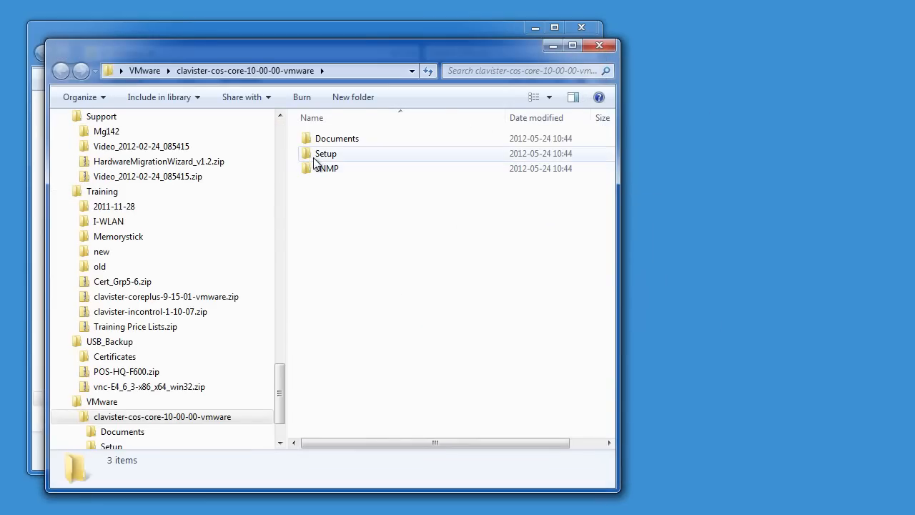
double_click(327, 154)
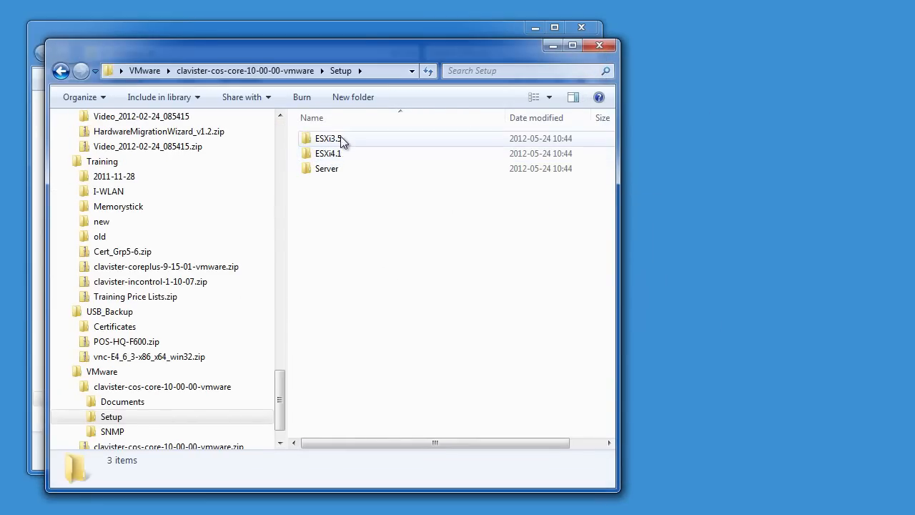
double_click(328, 153)
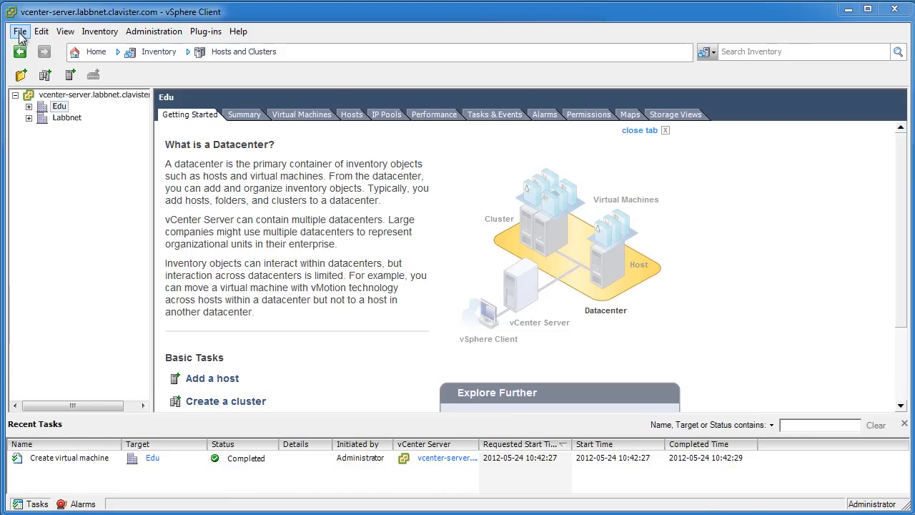
Start Deploy OVF Template from the File menu with the Clavister_cOSCore_10.00.00 OVF as source
click(20, 32)
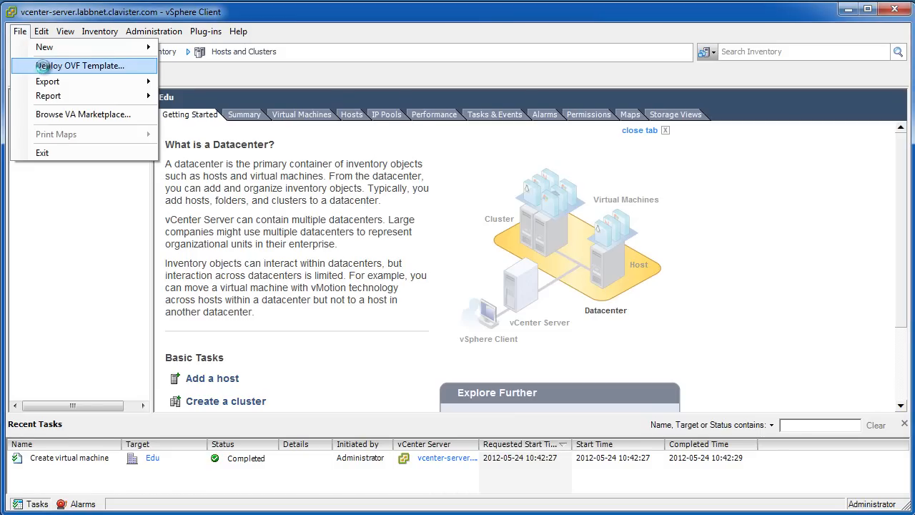
click(79, 65)
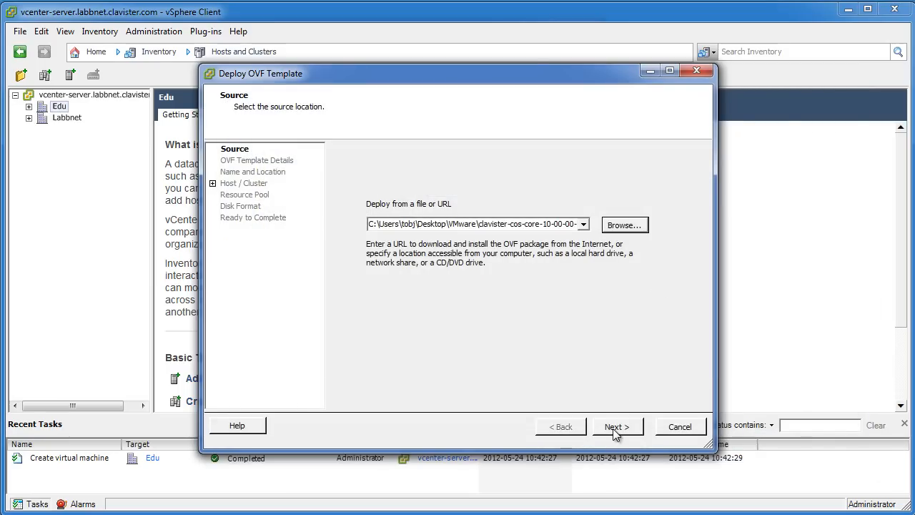
click(616, 426)
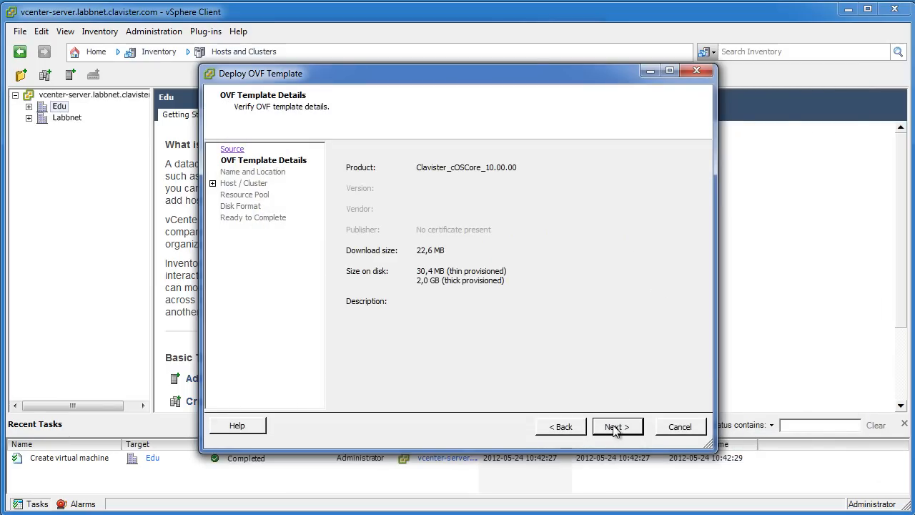
mouse_move(529, 356)
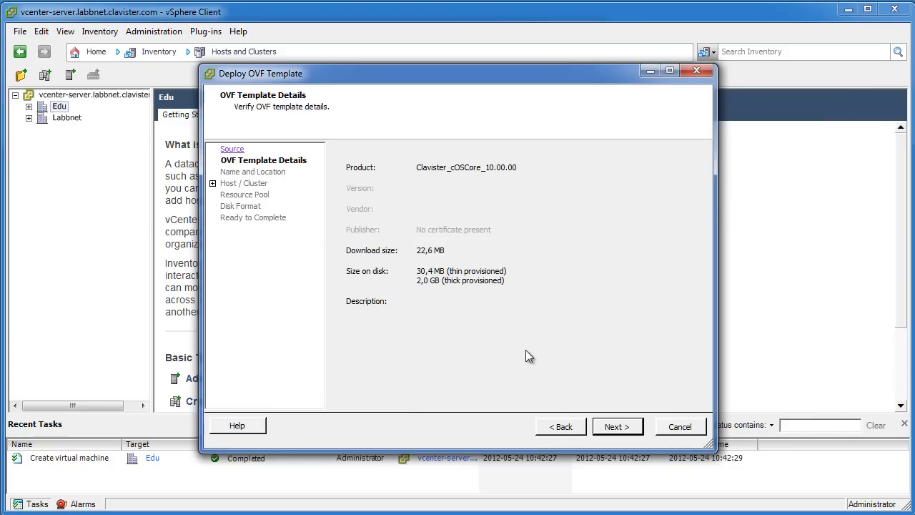
click(616, 426)
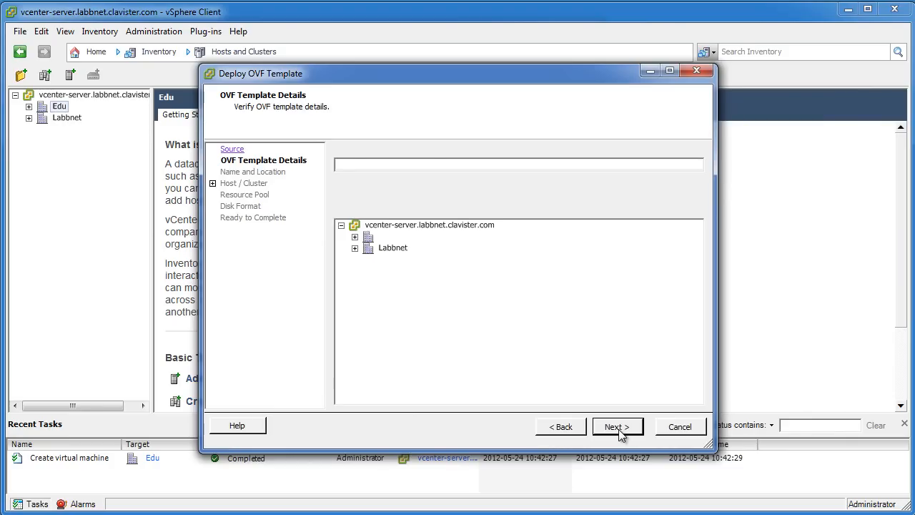
click(617, 427)
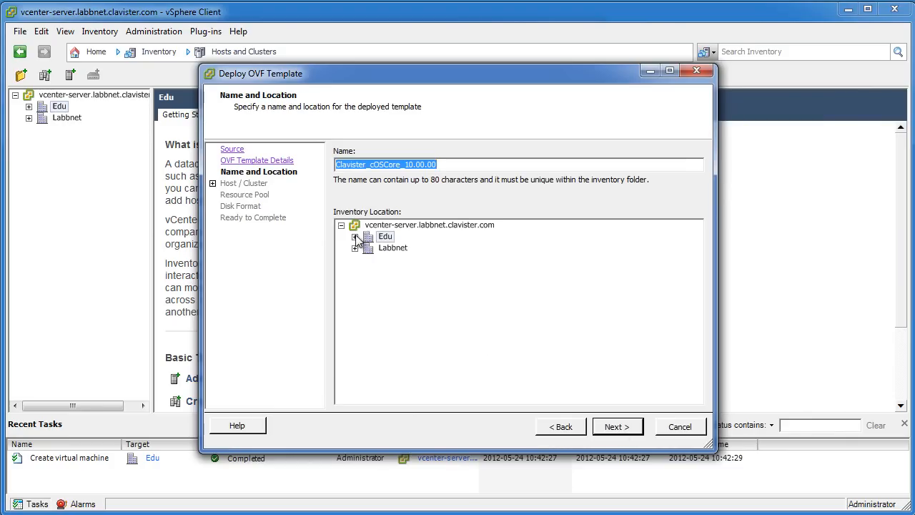
Place the VM in the Edu datacenter on host 10.8.1.9 with its datastore selected
click(357, 237)
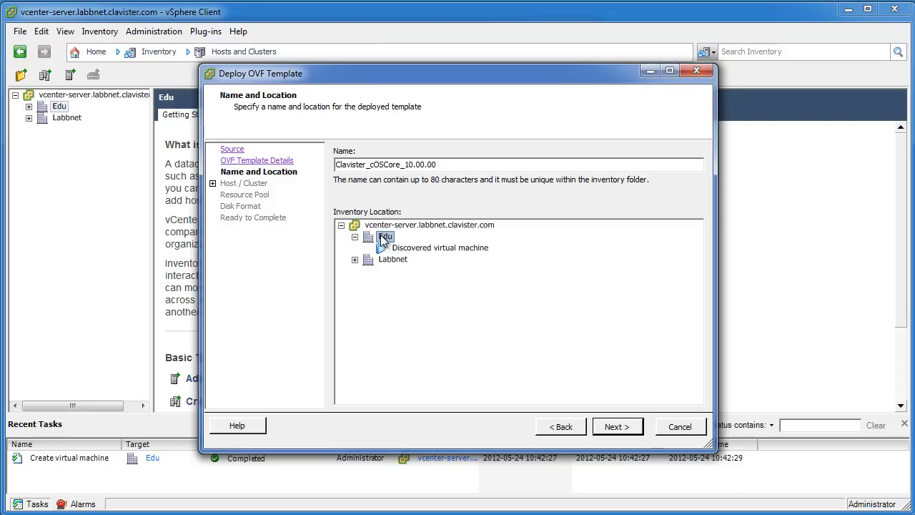
click(617, 426)
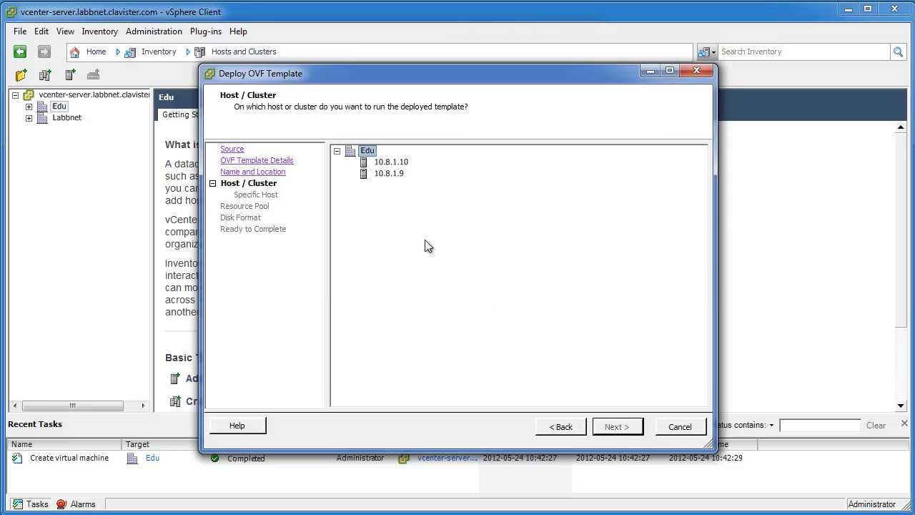
click(389, 173)
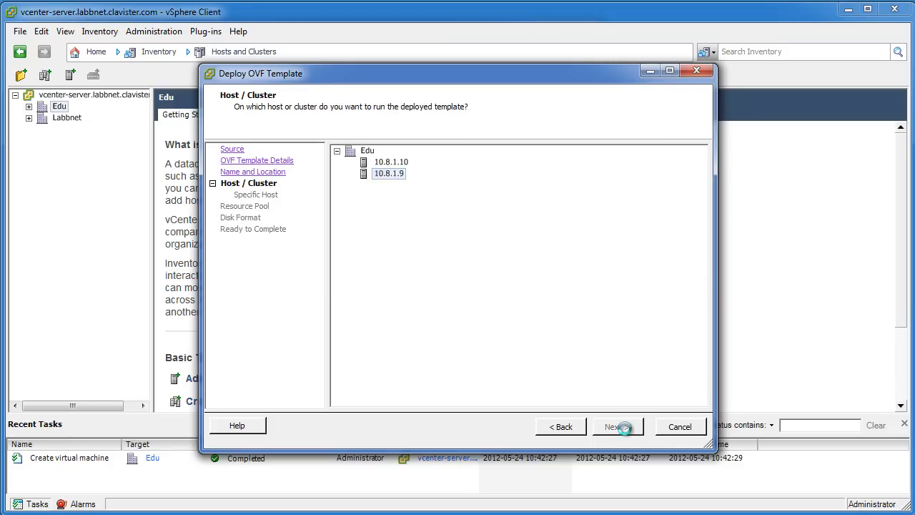
click(614, 426)
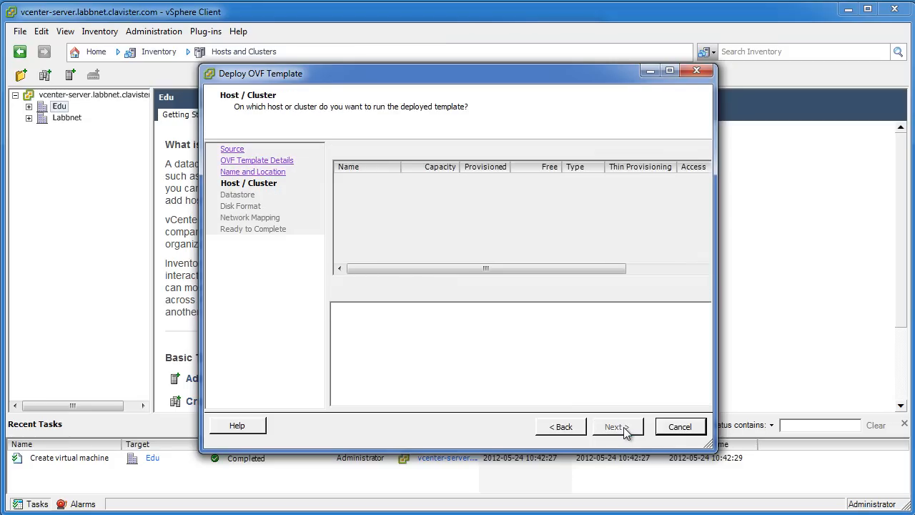
click(613, 426)
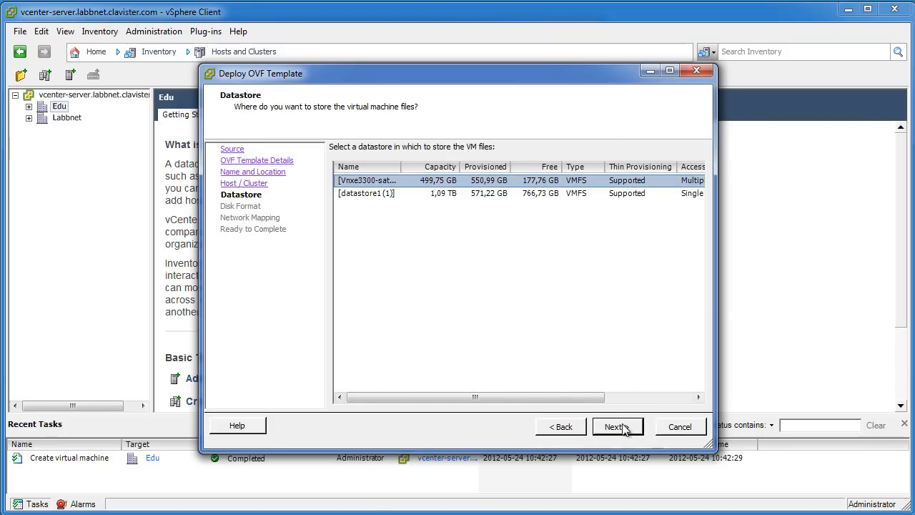
click(614, 426)
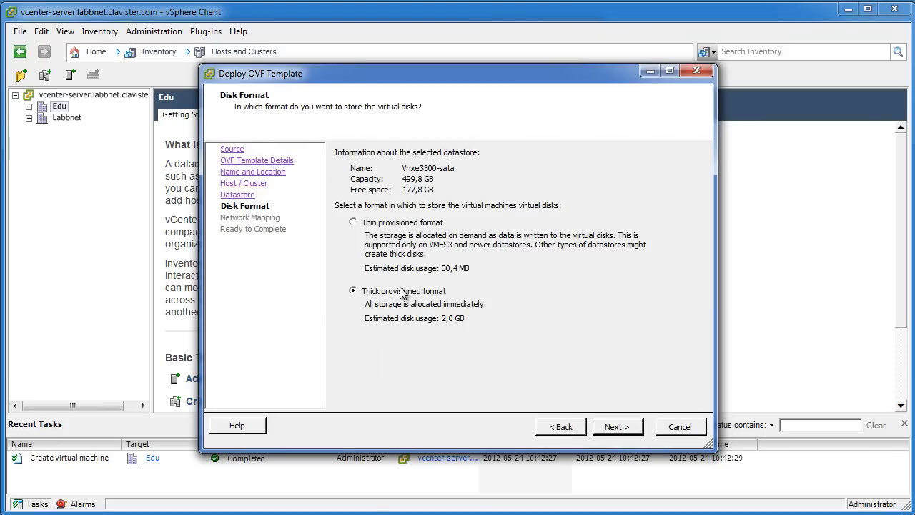
Choose a thin-provisioned disk, keep Bridged mapped to DMZ and finish the deployment
click(351, 223)
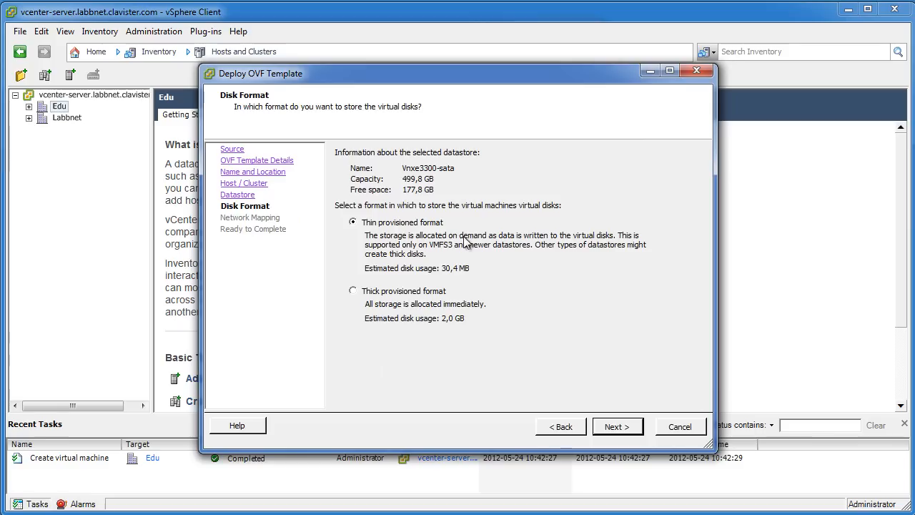
mouse_move(587, 345)
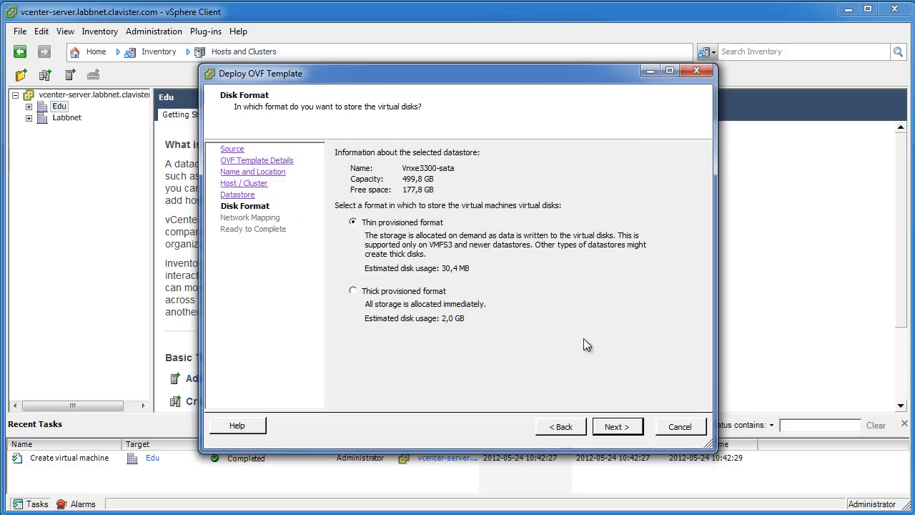
mouse_move(618, 426)
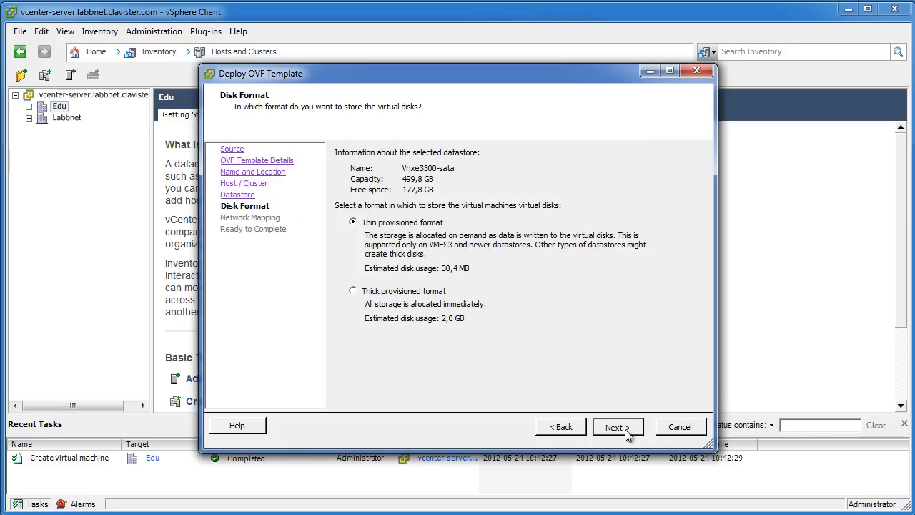
click(618, 426)
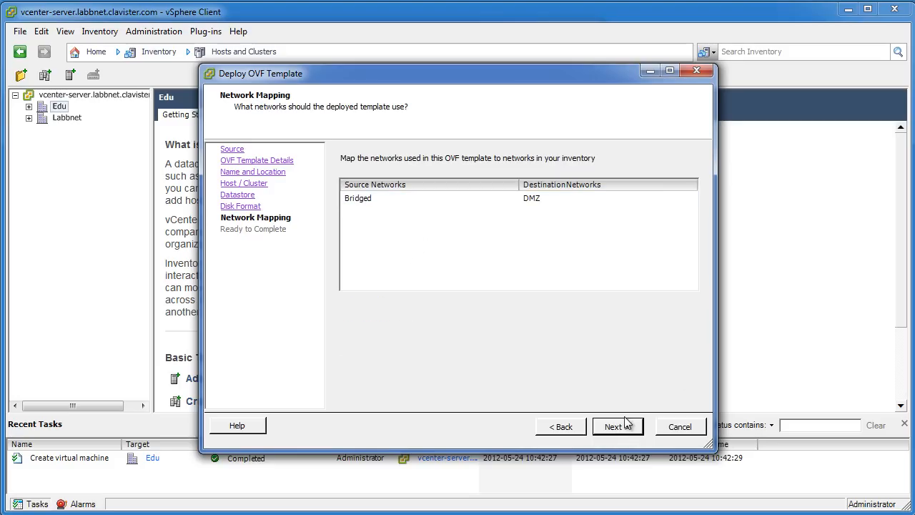
click(613, 426)
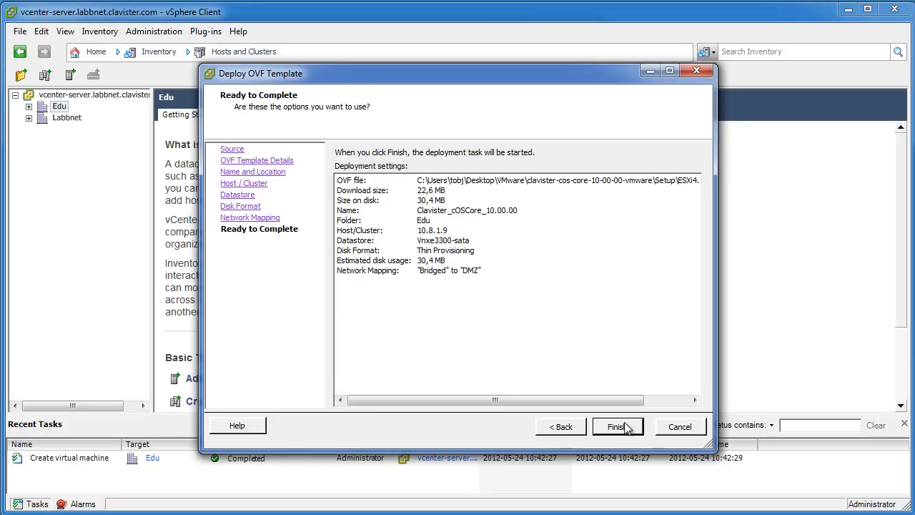
click(617, 427)
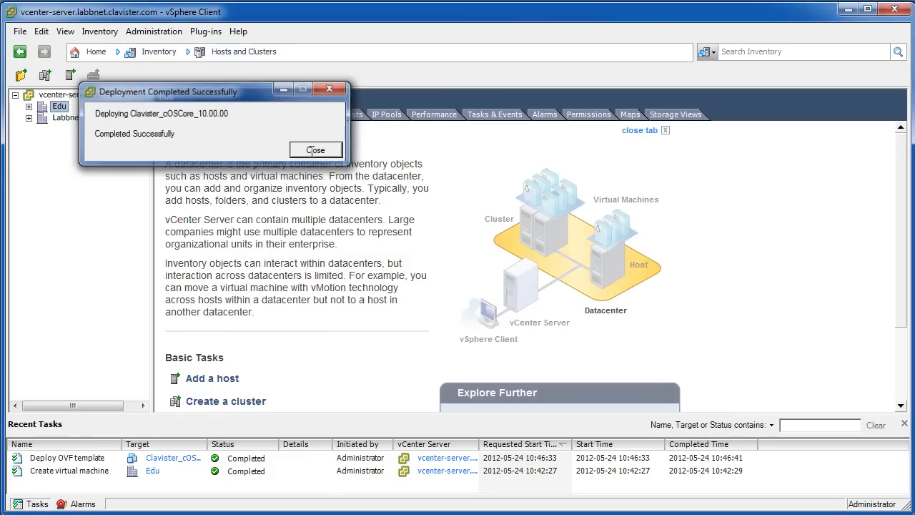
Dismiss the completion message, select the new Clavister VM under Edu and edit its settings
click(315, 150)
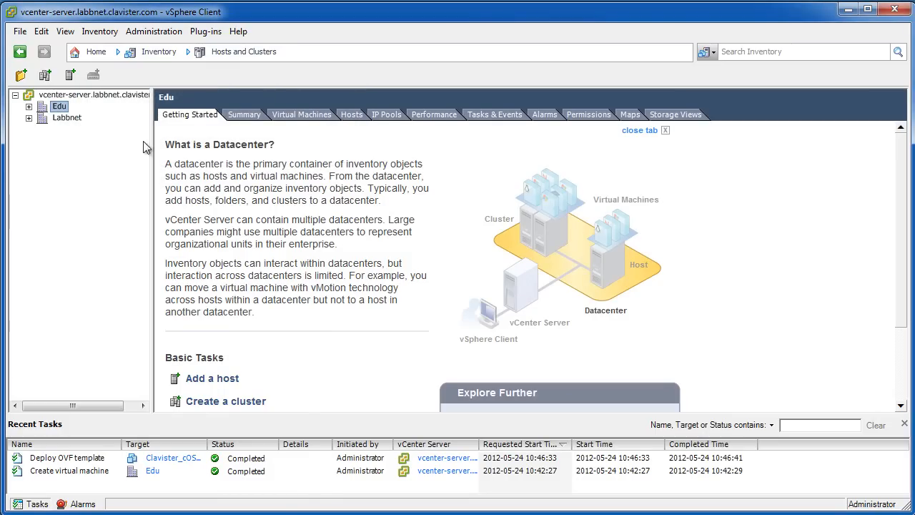
click(29, 106)
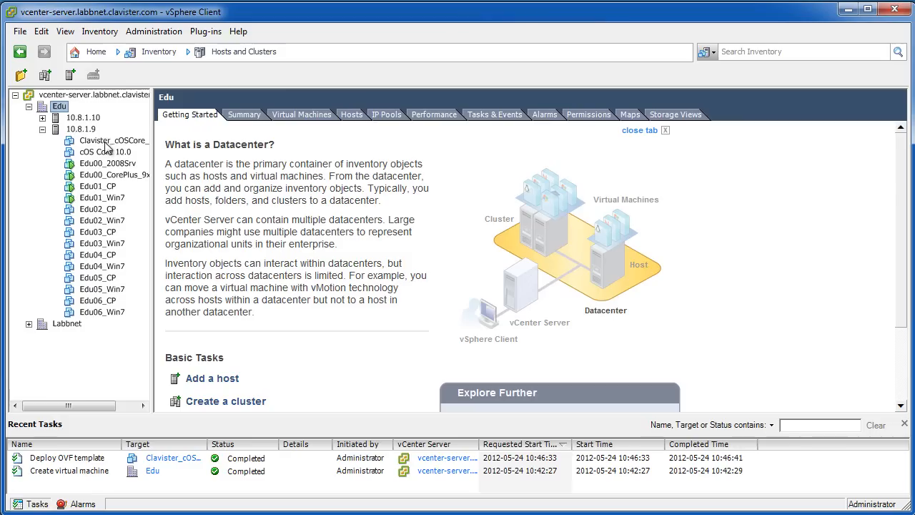
click(113, 140)
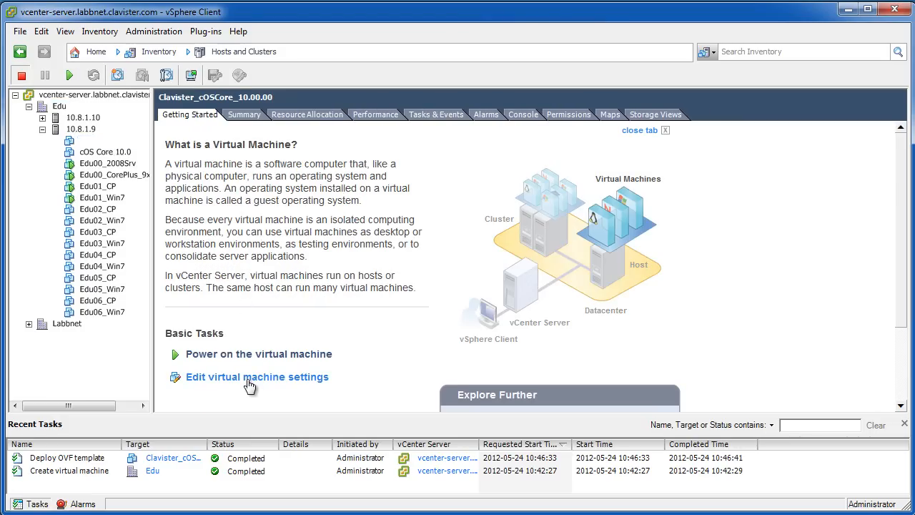
click(258, 378)
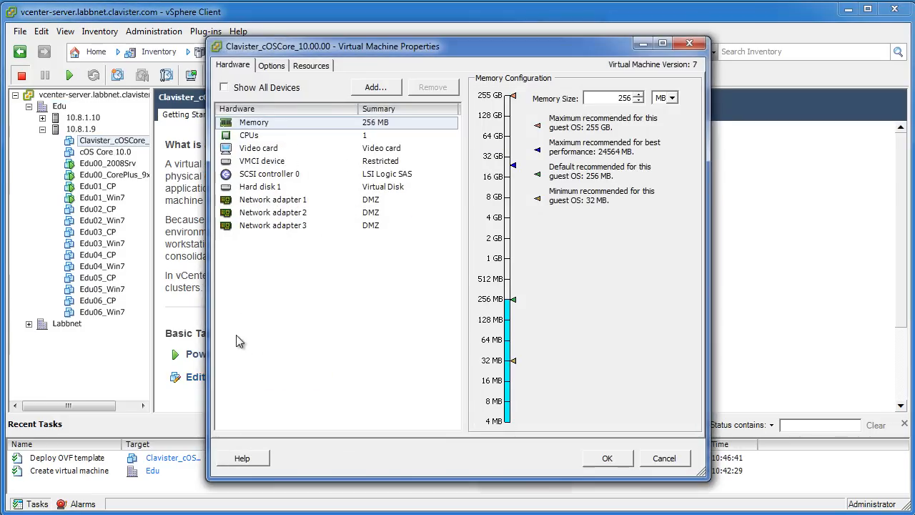
Connect network adapter 1 to WanNET and adapter 2 to LAN1, checking adapter 3's network
click(271, 200)
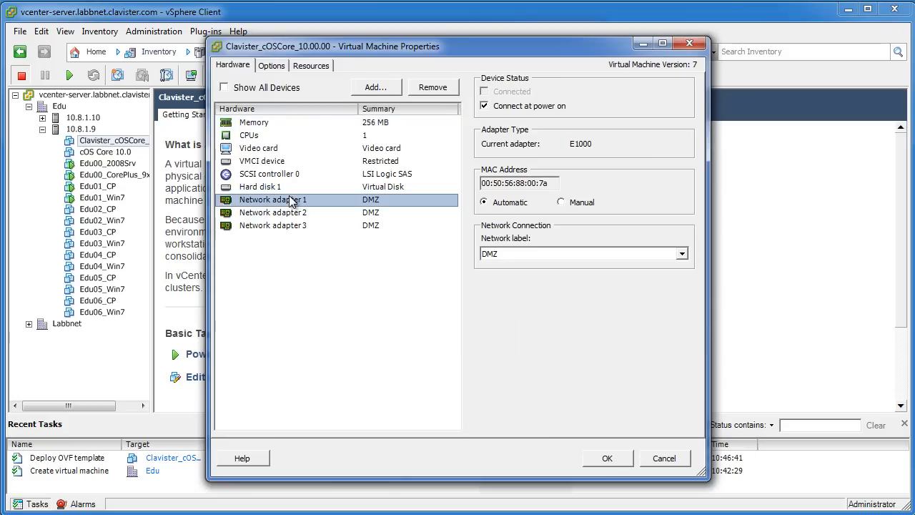
click(681, 254)
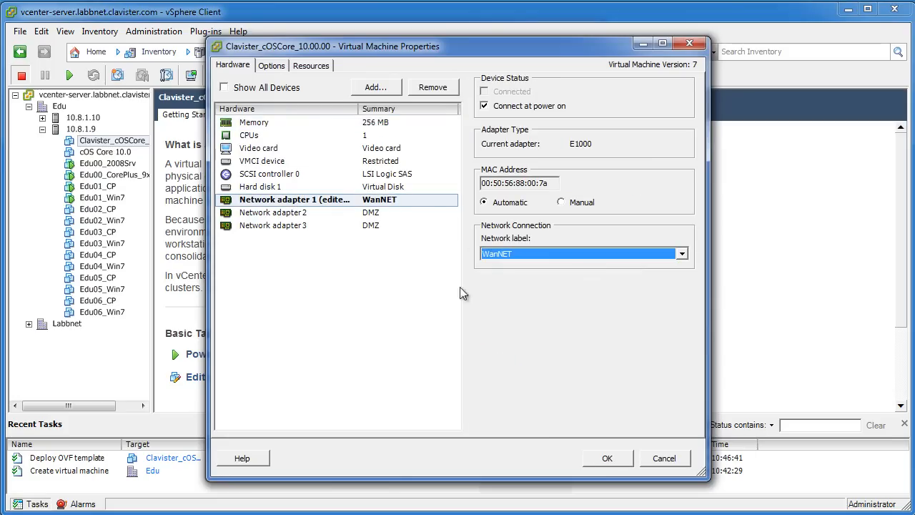
click(681, 253)
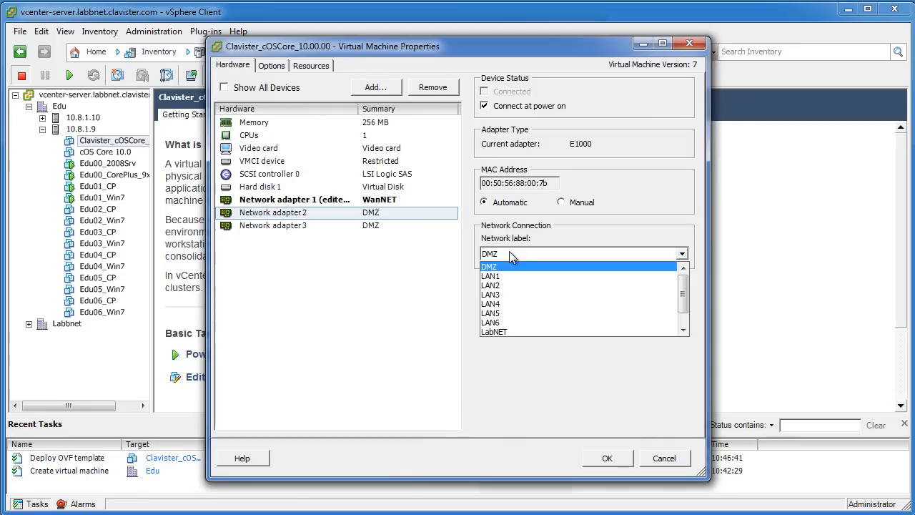
click(489, 276)
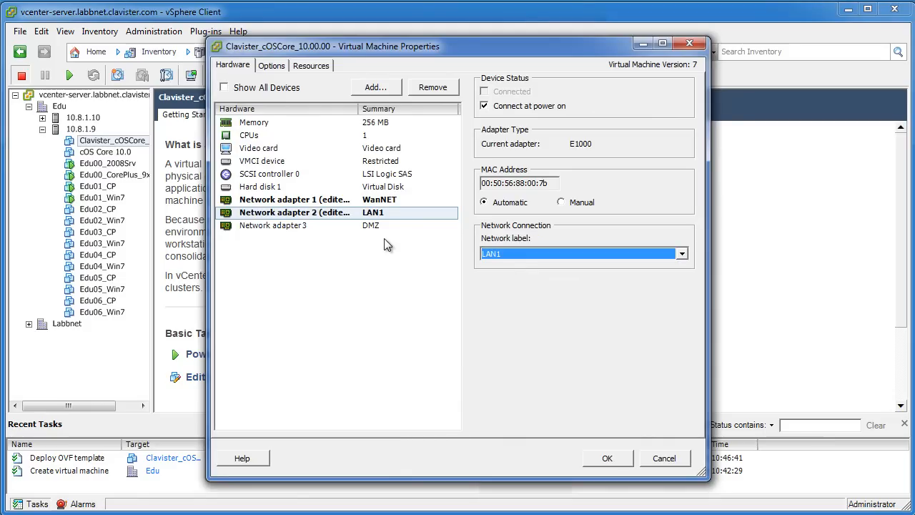
click(271, 226)
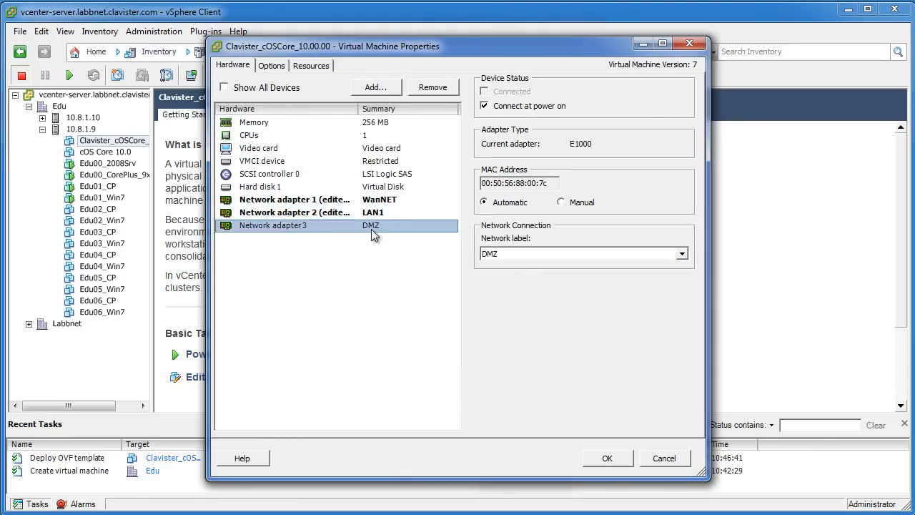
click(293, 200)
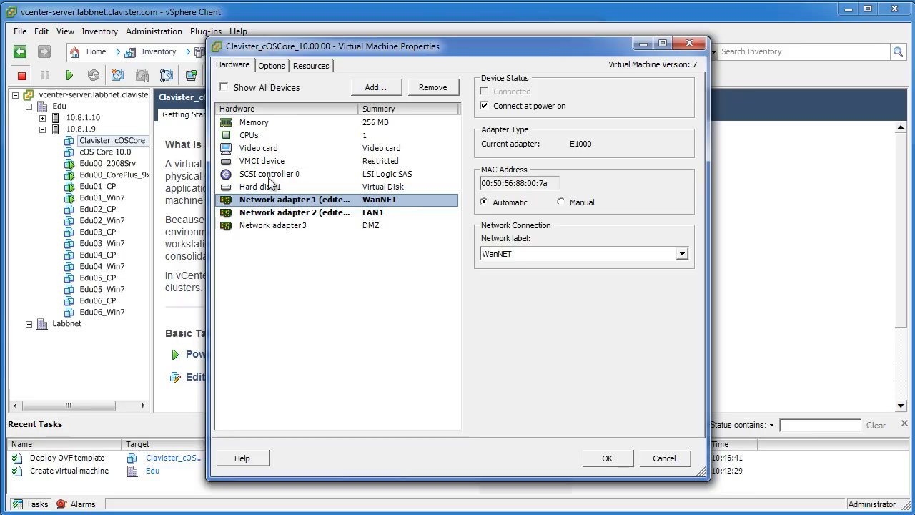
On Options, set guest OS to Other (32-bit) and name it cOS Core 10
click(272, 66)
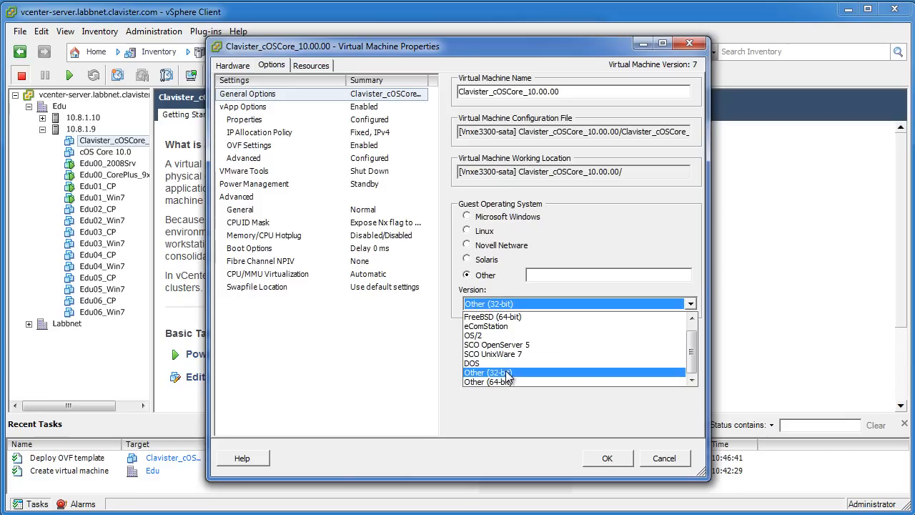
click(486, 372)
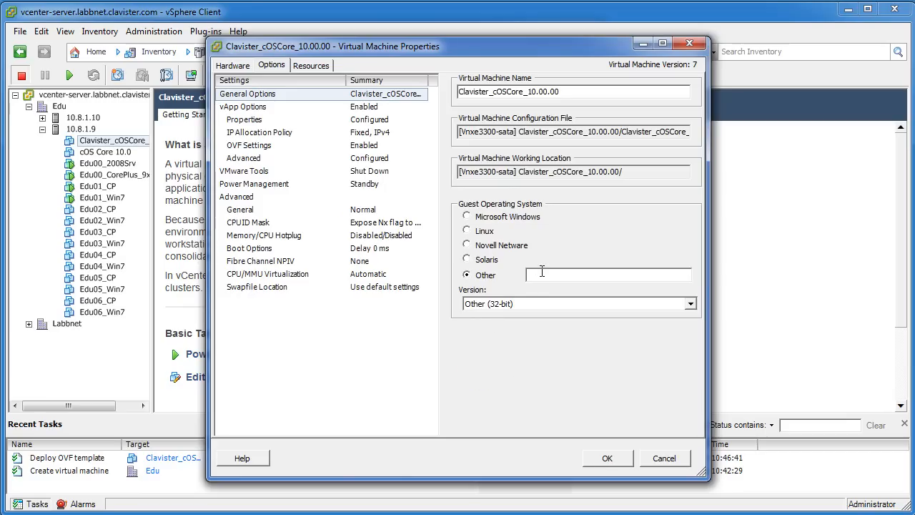
text(cOS CV)
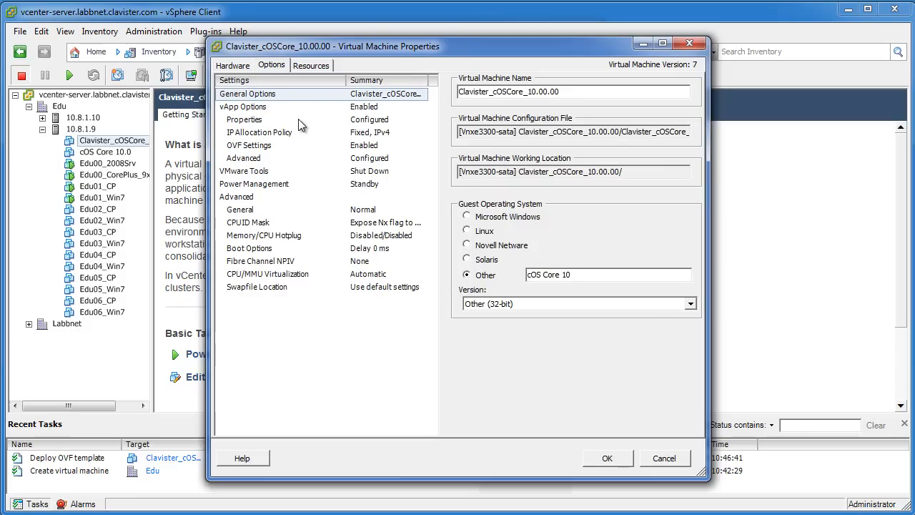
Review vApp, OVF, VMware Tools and advanced settings down to CPU/MMU virtualization
click(243, 120)
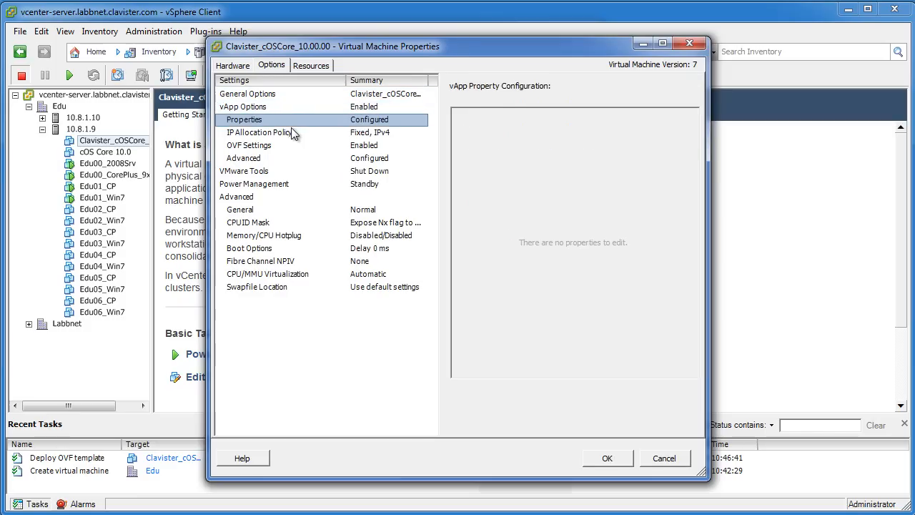
click(249, 146)
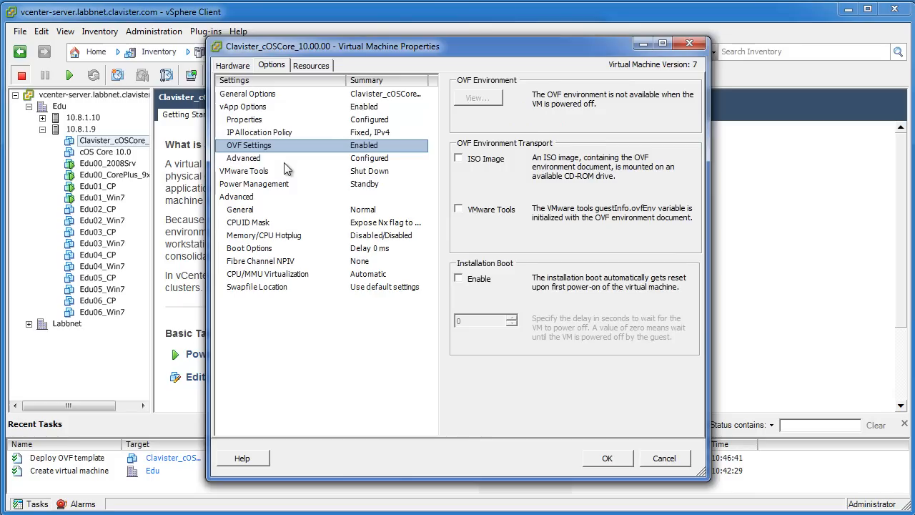
click(243, 170)
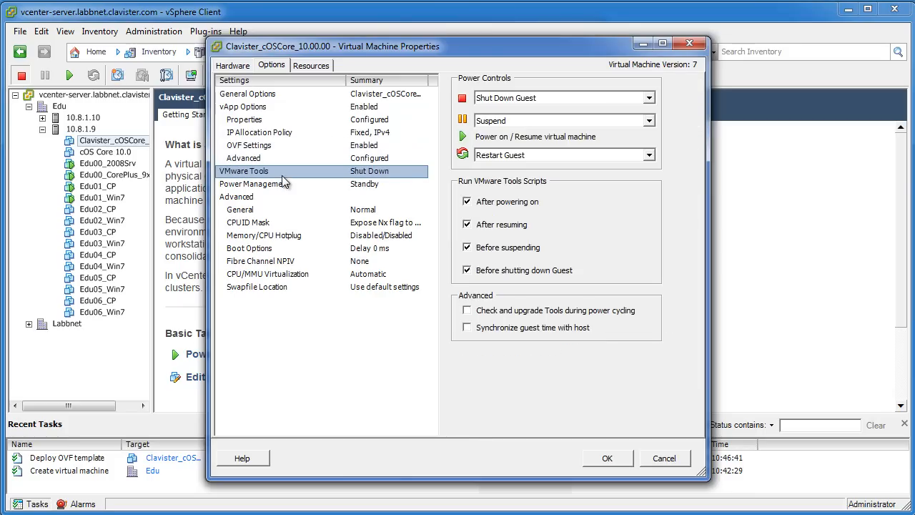
click(236, 197)
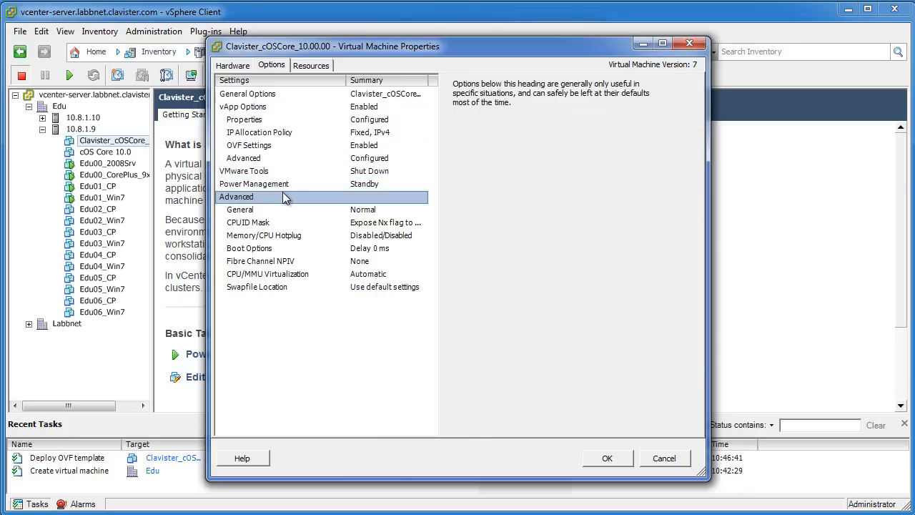
click(241, 209)
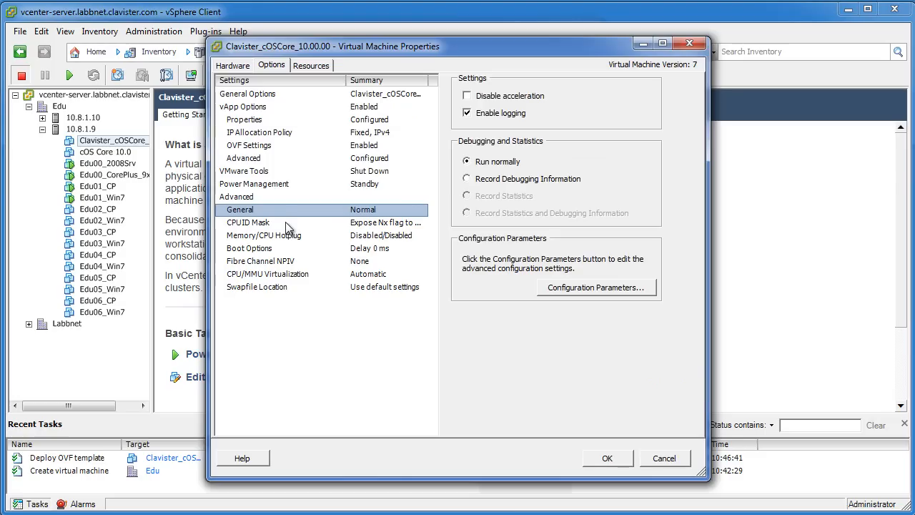
click(263, 234)
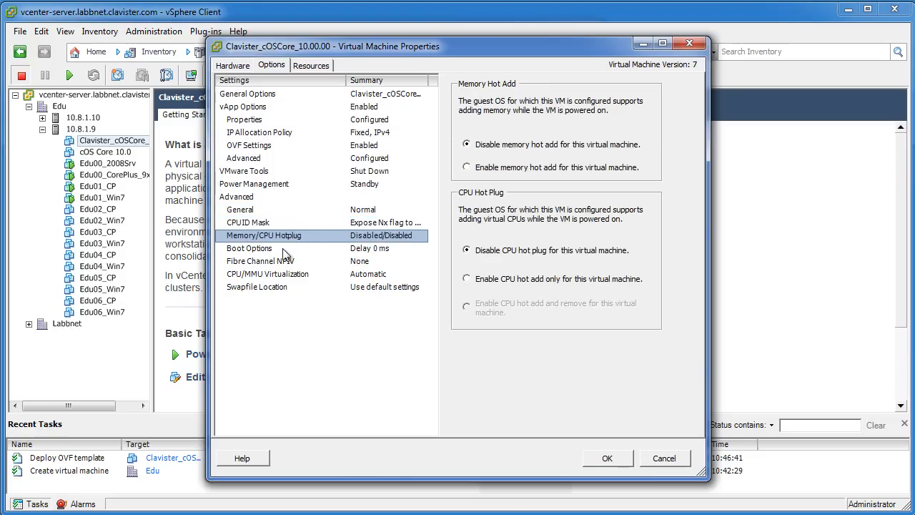
click(268, 275)
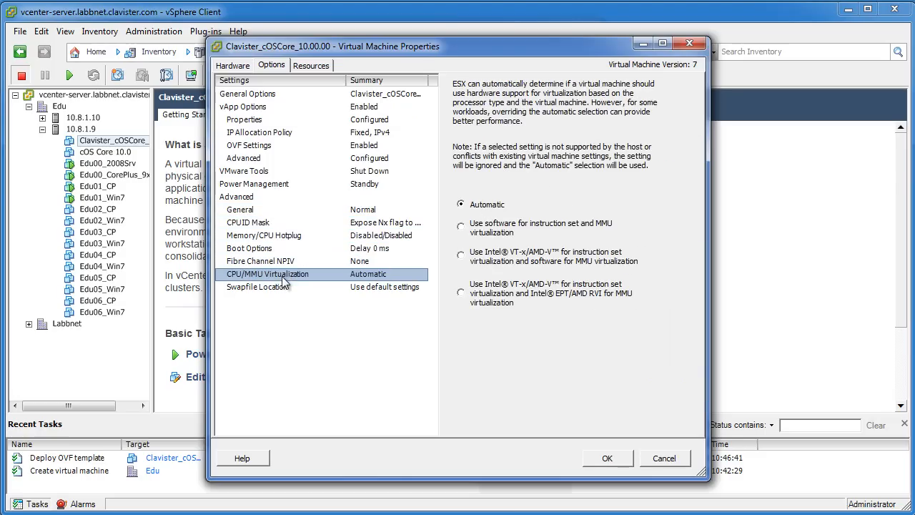
On Resources, reserve 512 MHz CPU and cap it at 1024 MHz instead of Unlimited
click(311, 66)
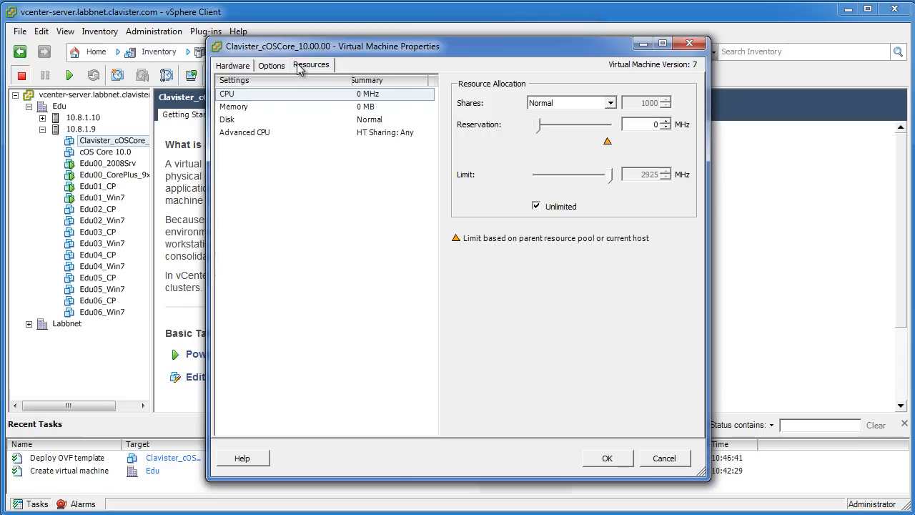
mouse_move(584, 127)
text(512)
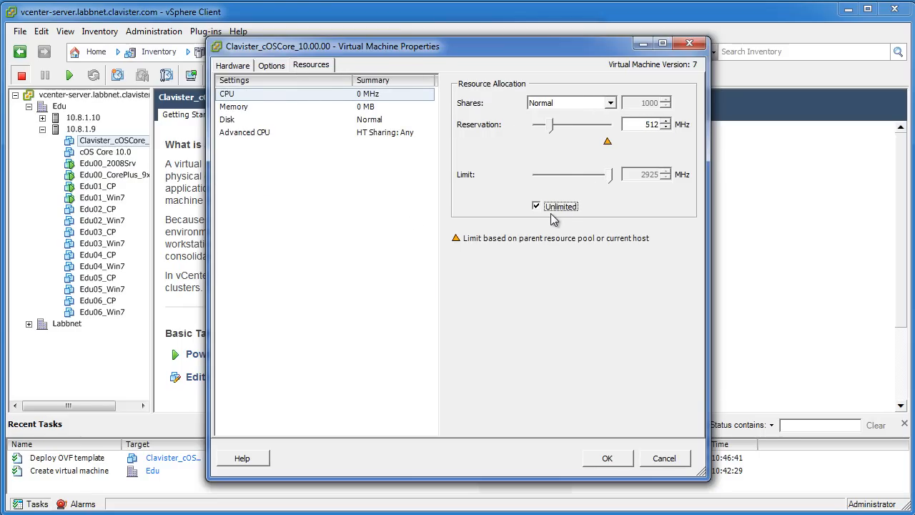
click(536, 206)
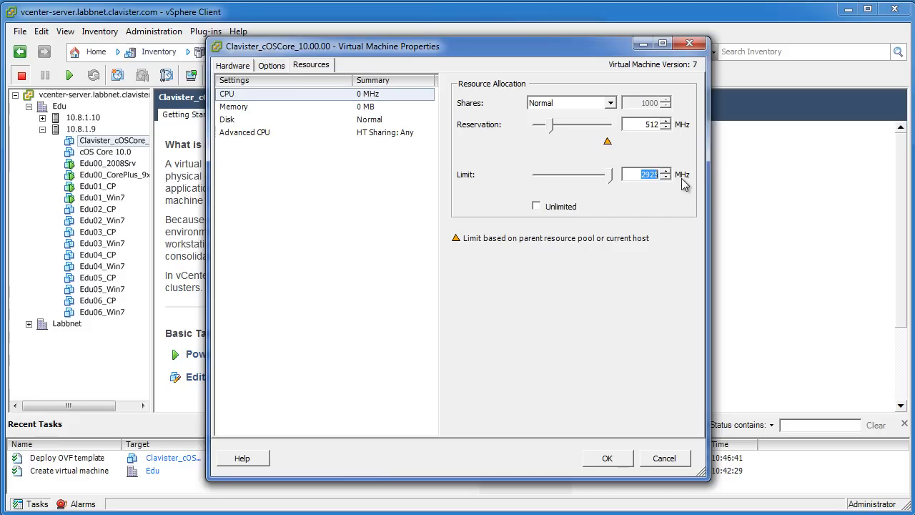
text(102)
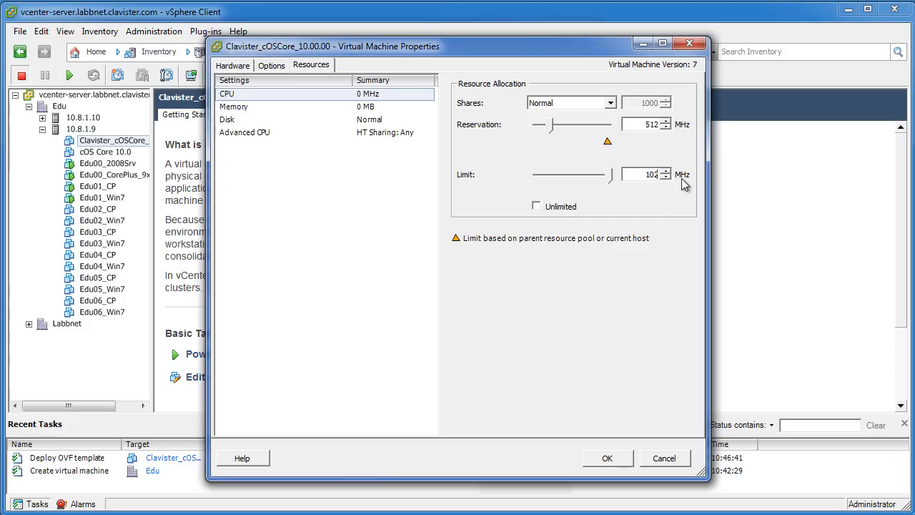
click(666, 172)
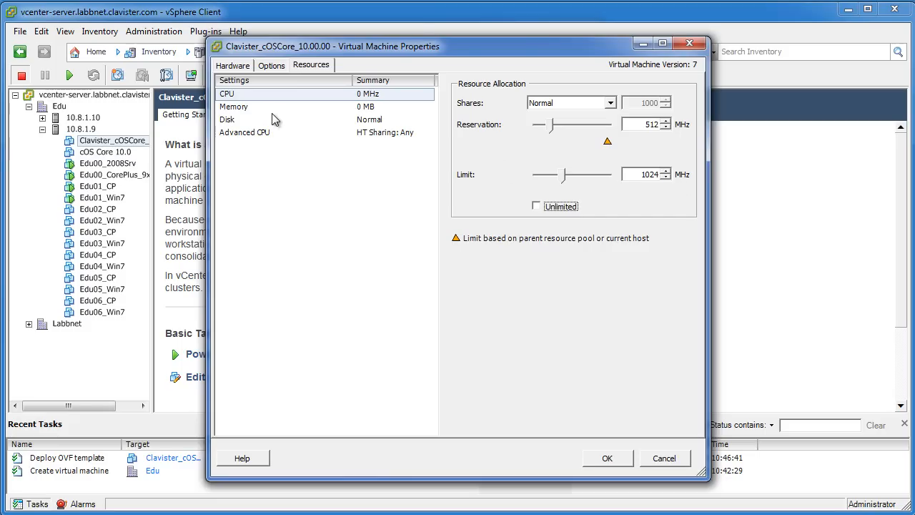
Reserve and cap memory at 256 MB and set Advanced CPU scheduling affinity to 4
click(235, 106)
text(25)
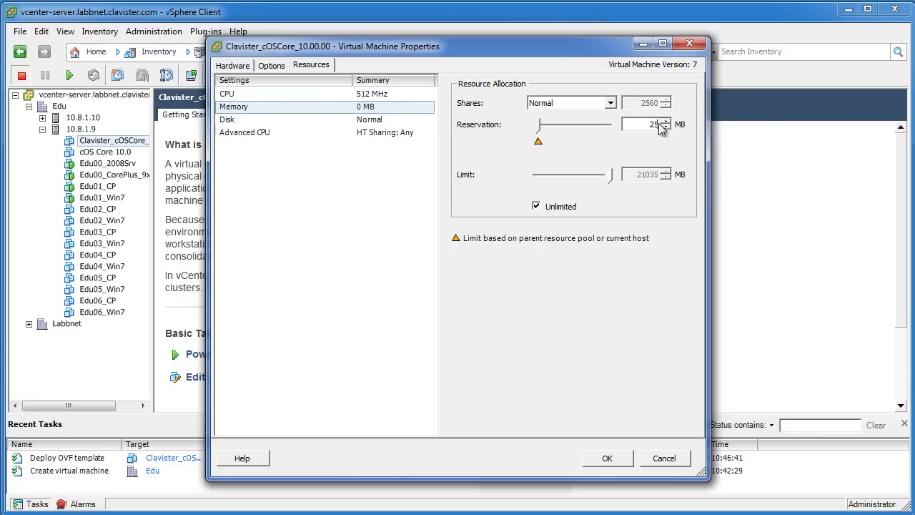
click(537, 206)
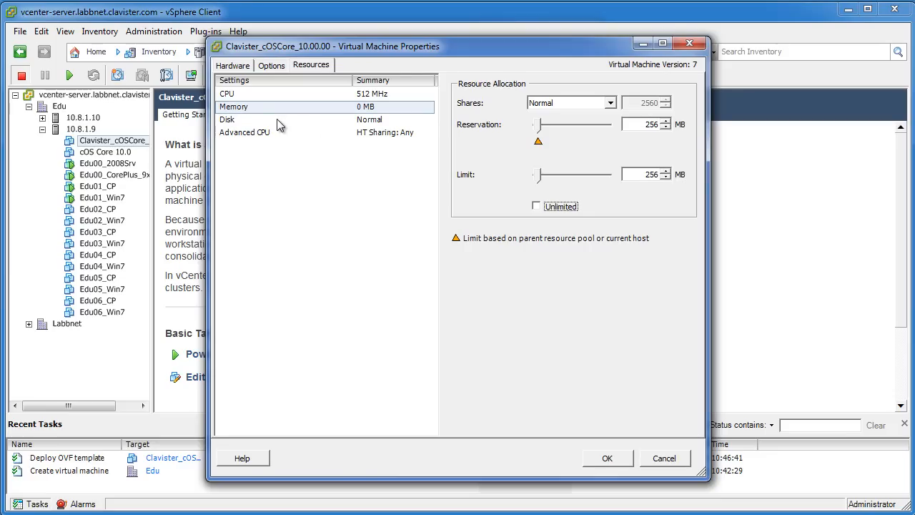
click(243, 132)
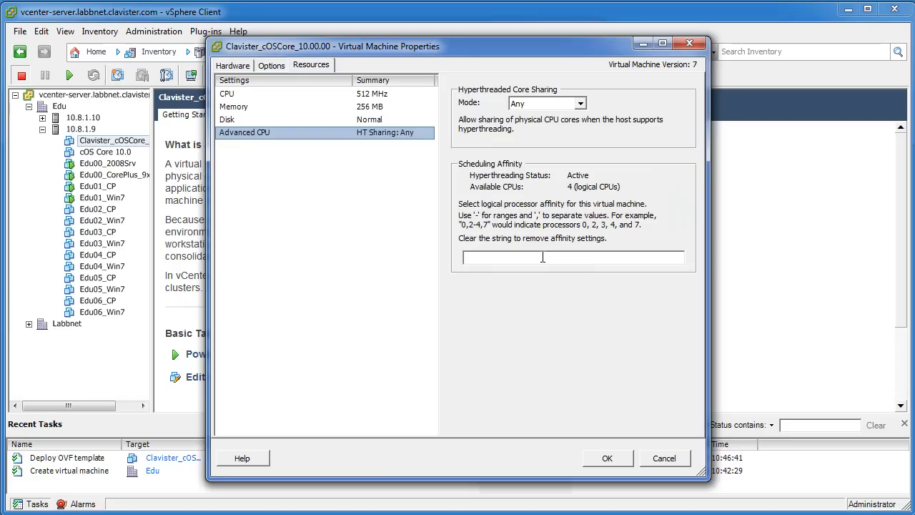
text(4)
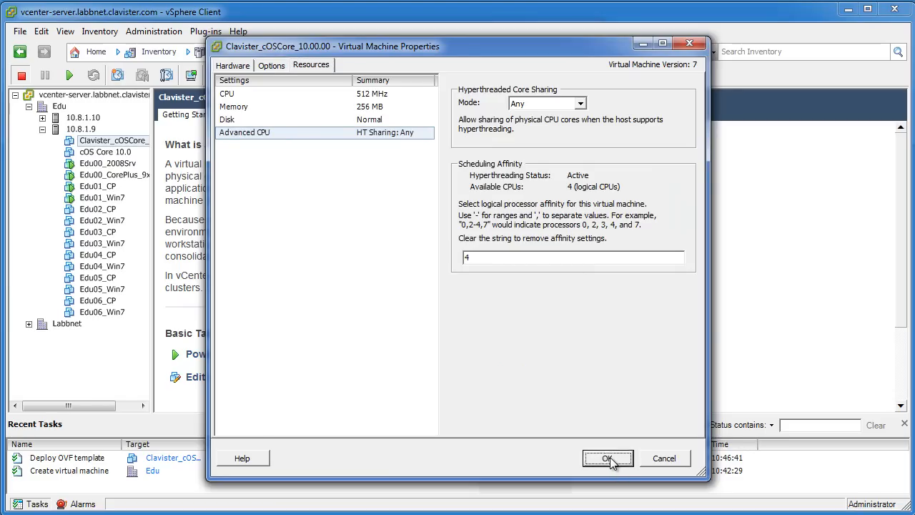
Apply the VM properties, power on the virtual machine and watch cOS Core boot in the Console
click(607, 458)
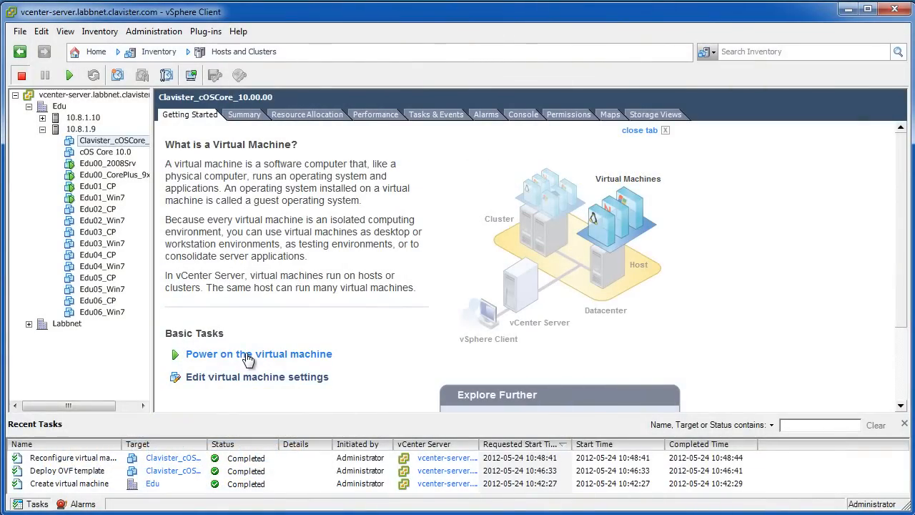
click(259, 354)
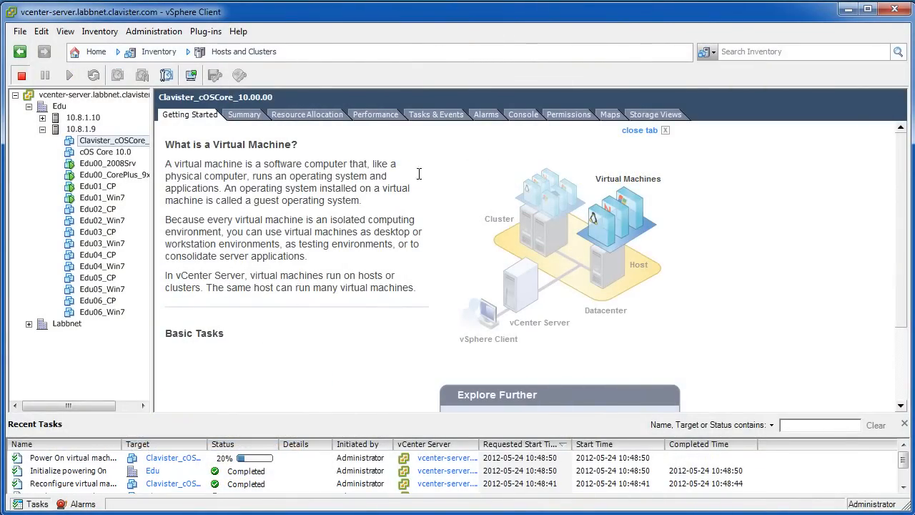
click(523, 115)
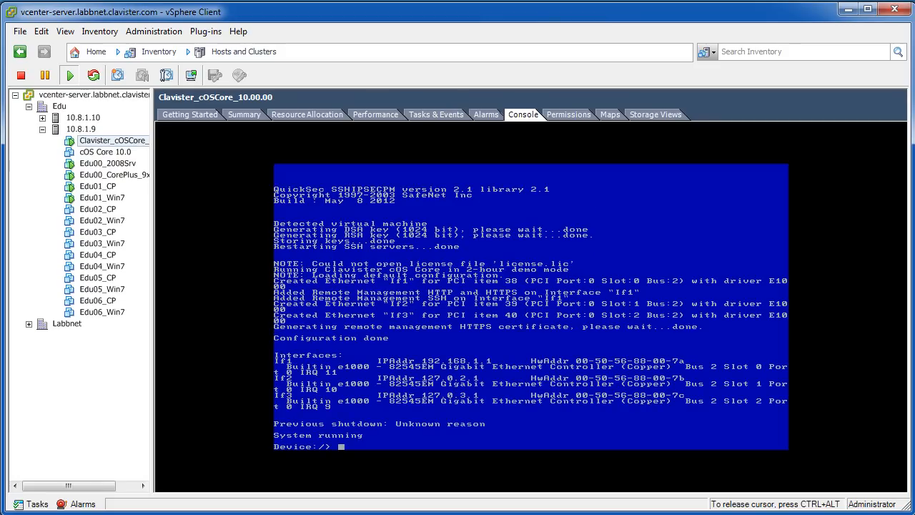
Run the about command in the console to show the cOS Core 10.00.04 version and copyright details
text(a)
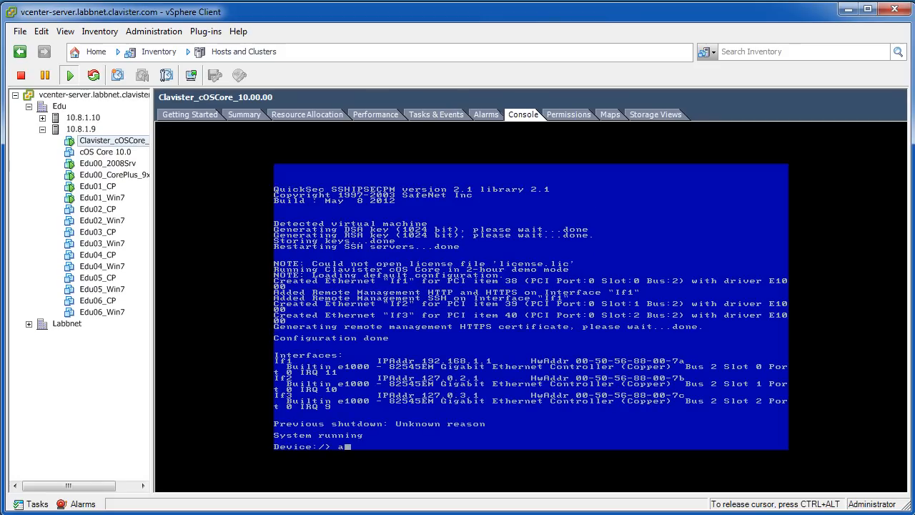
text(bout)
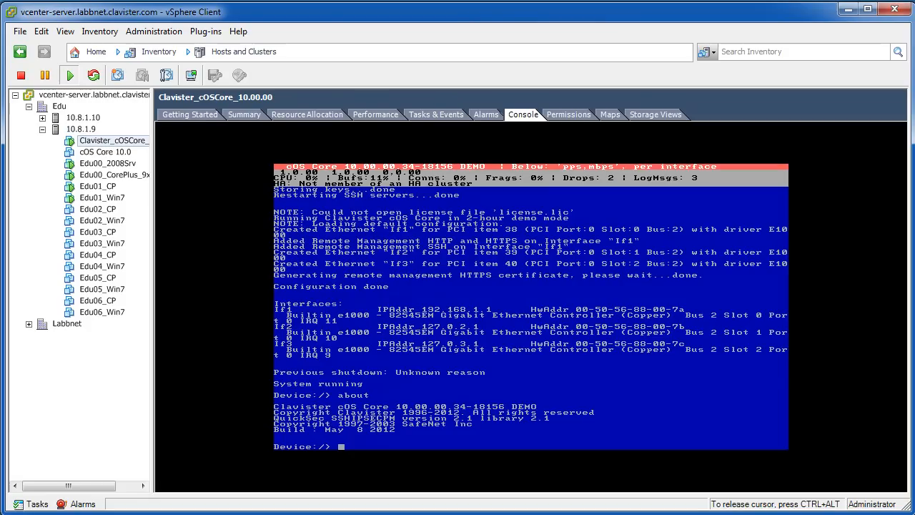